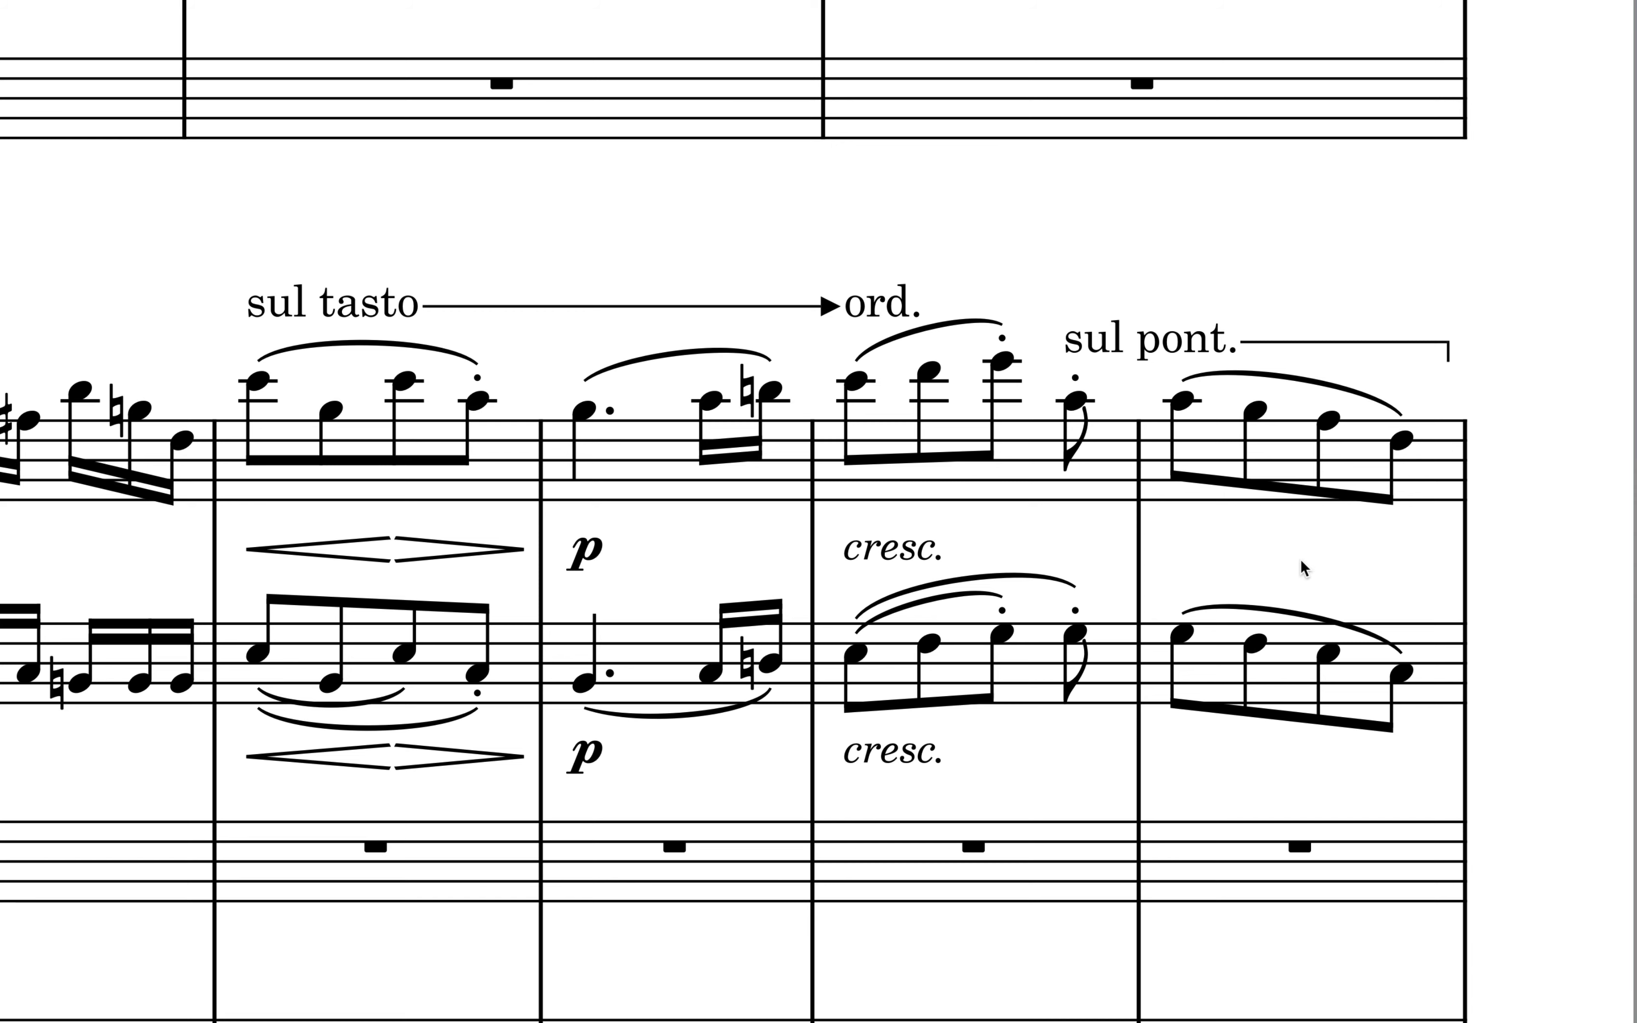
Apply a sul tasto technique with duration line over the selected tremolo notes
click(1149, 345)
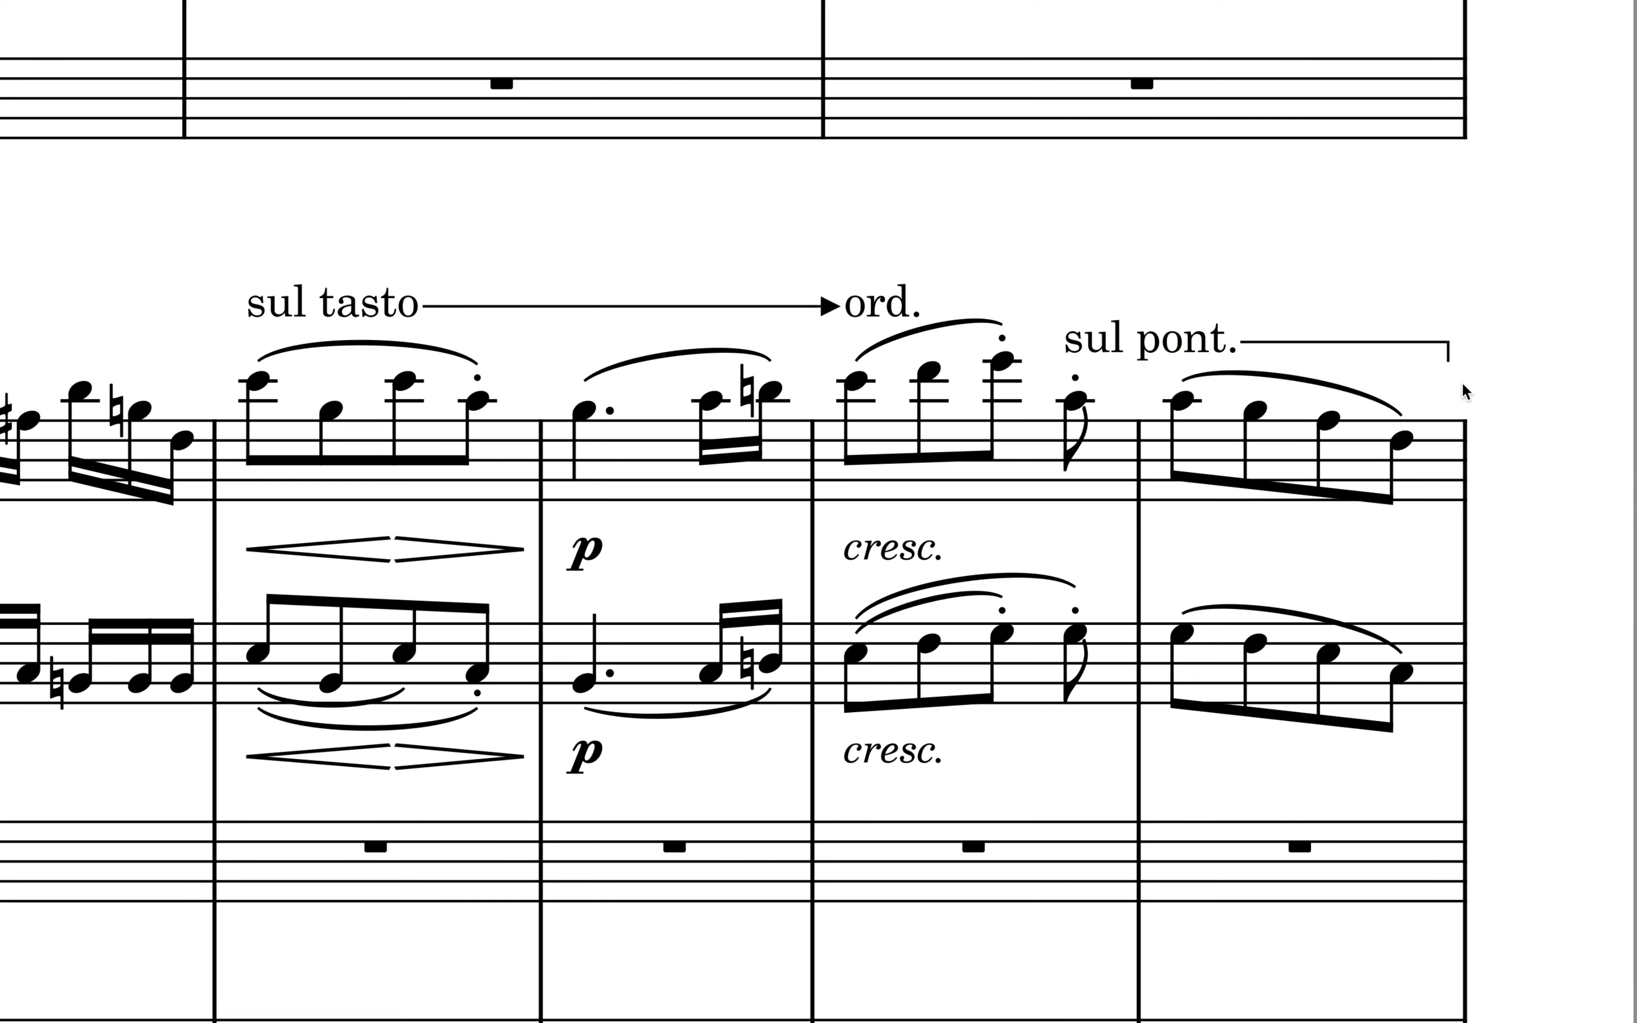
mouse_move(436, 336)
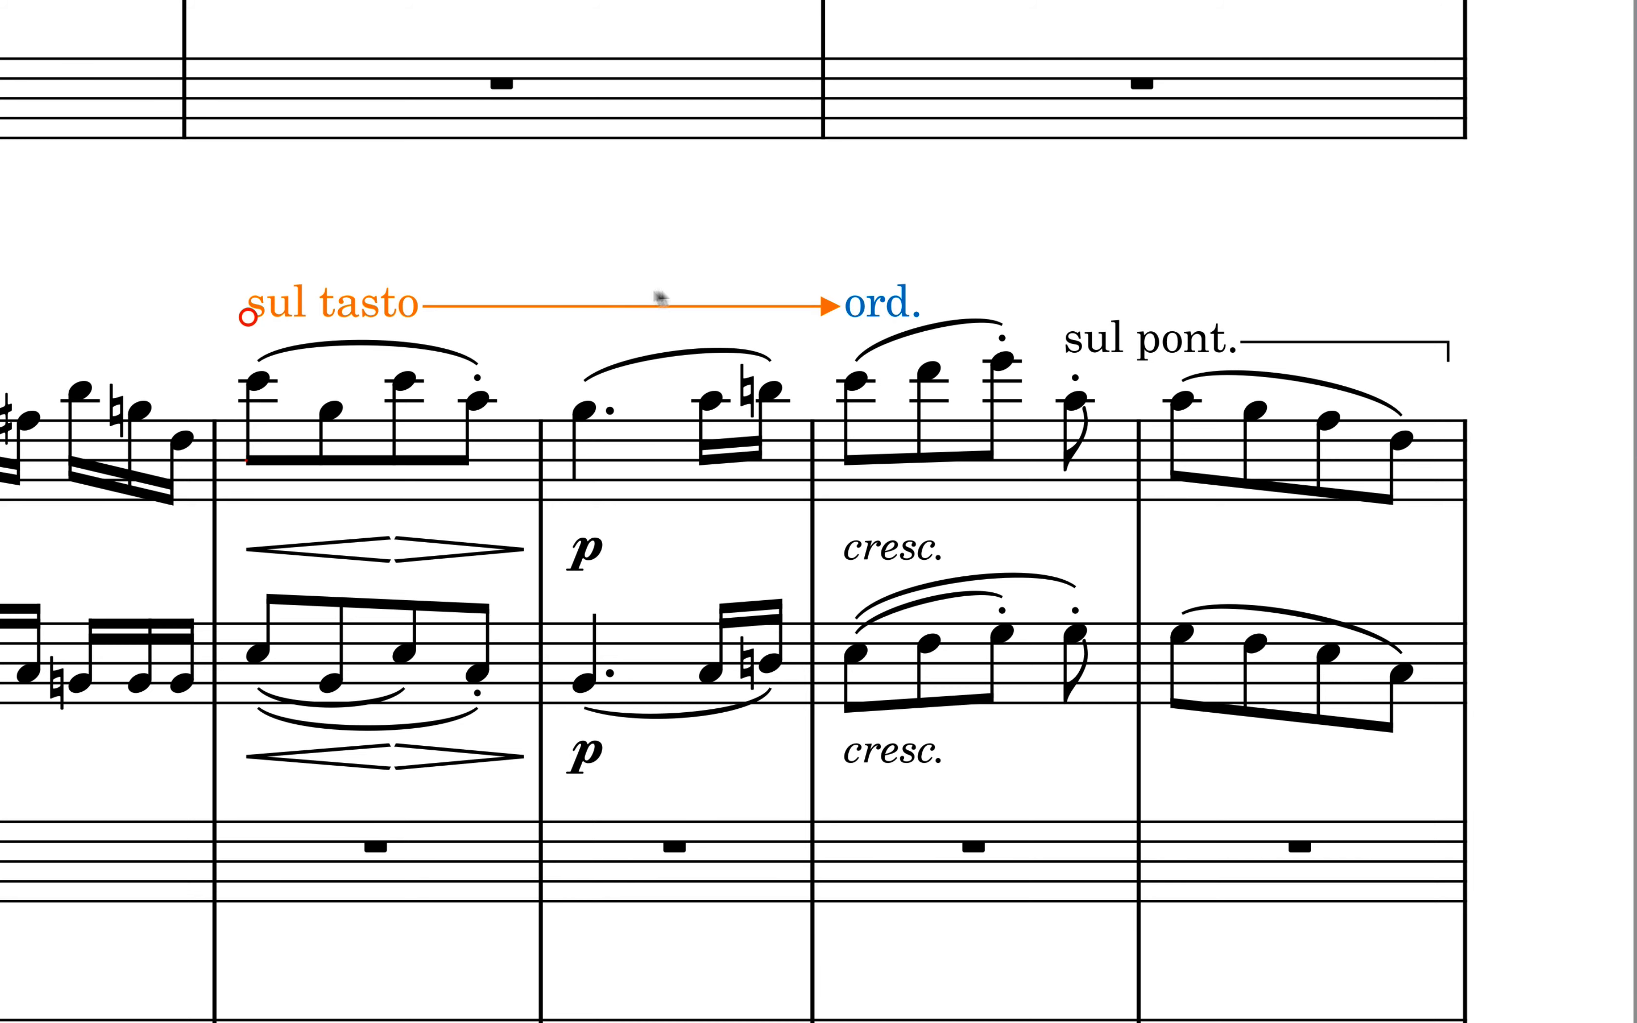
mouse_move(894, 324)
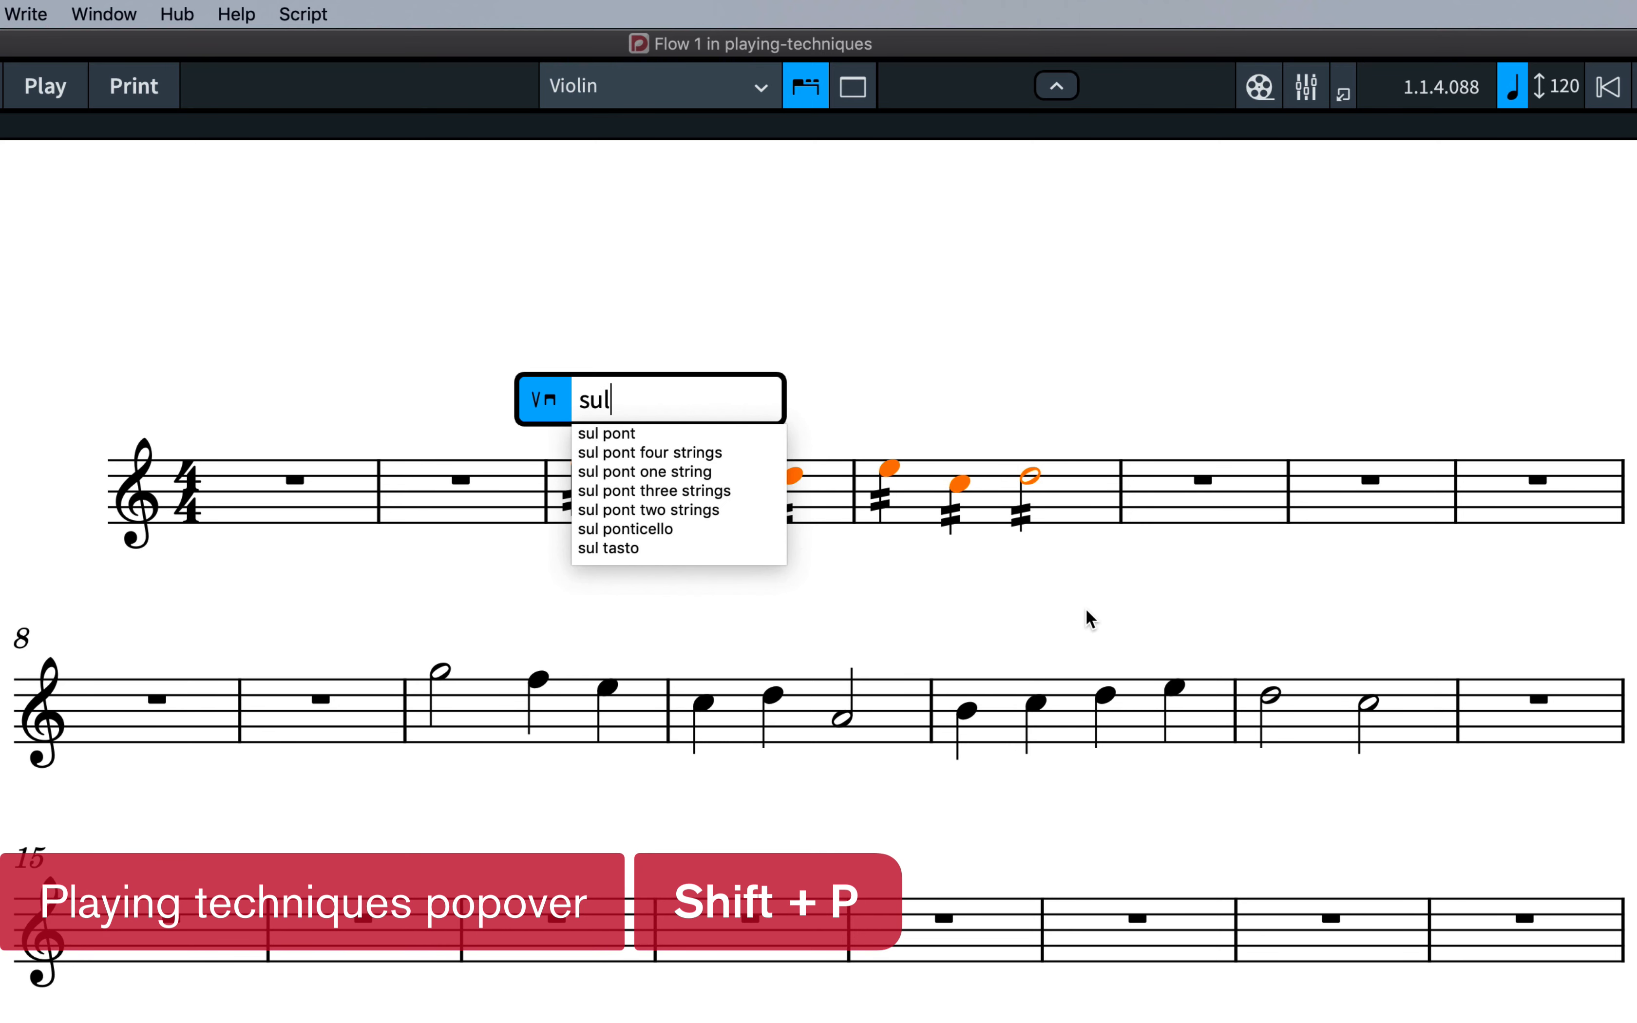
text(tasto)
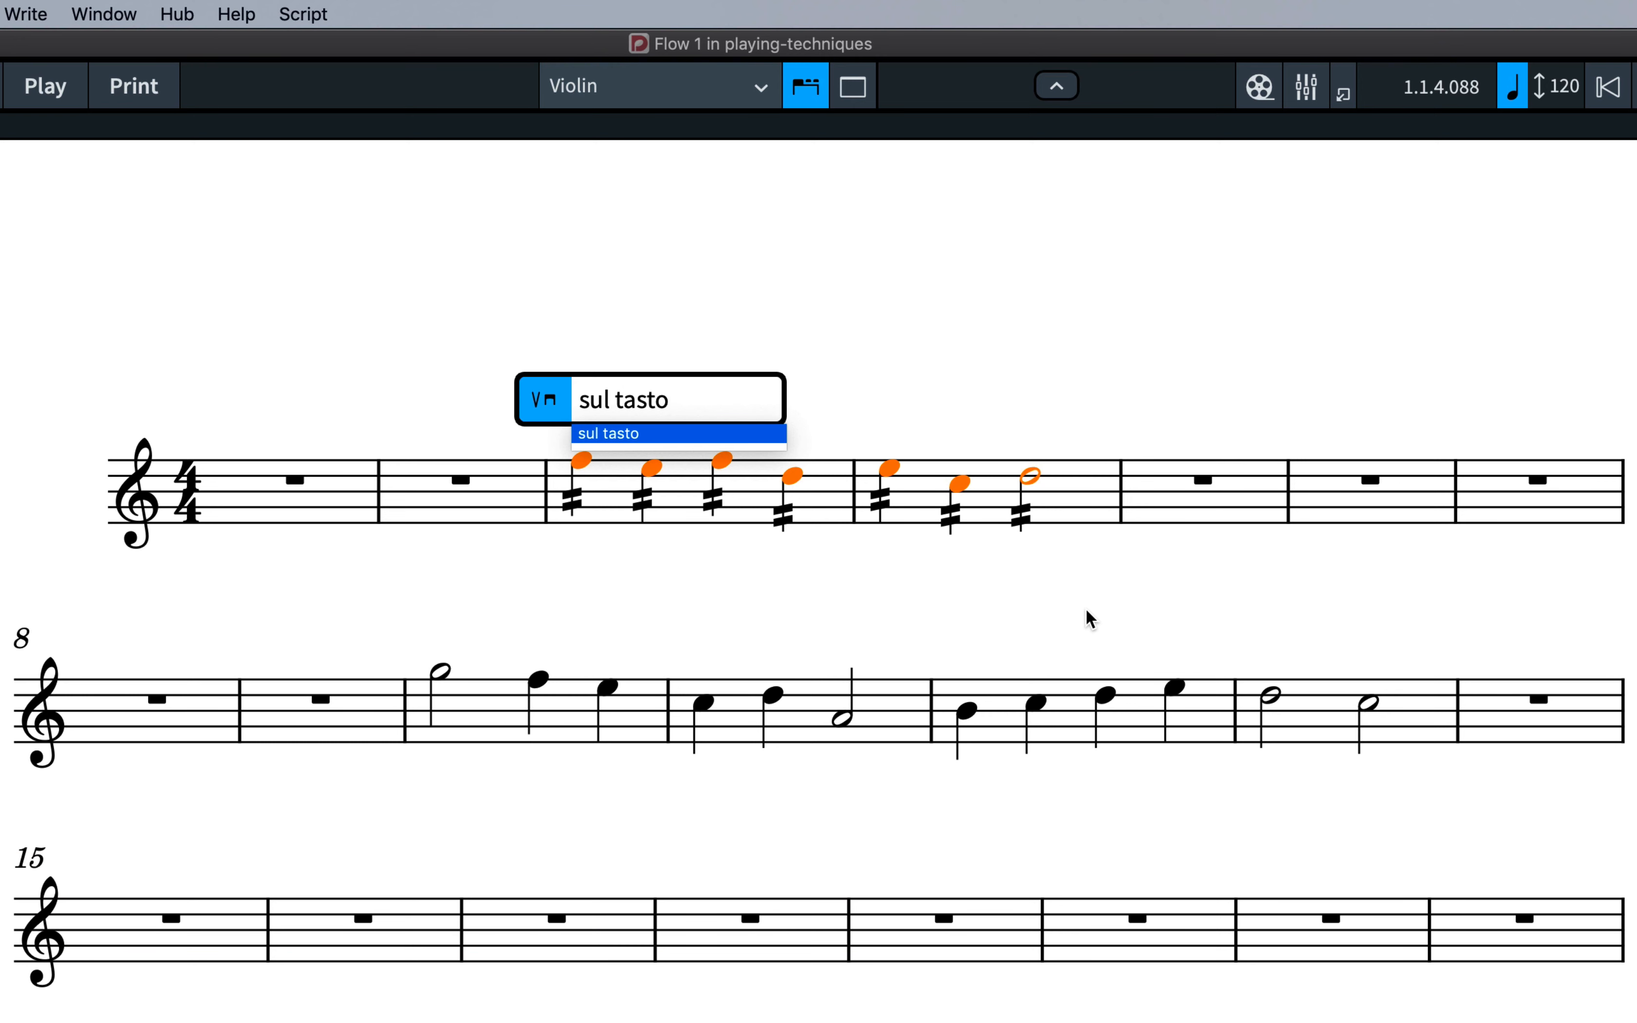
key(return)
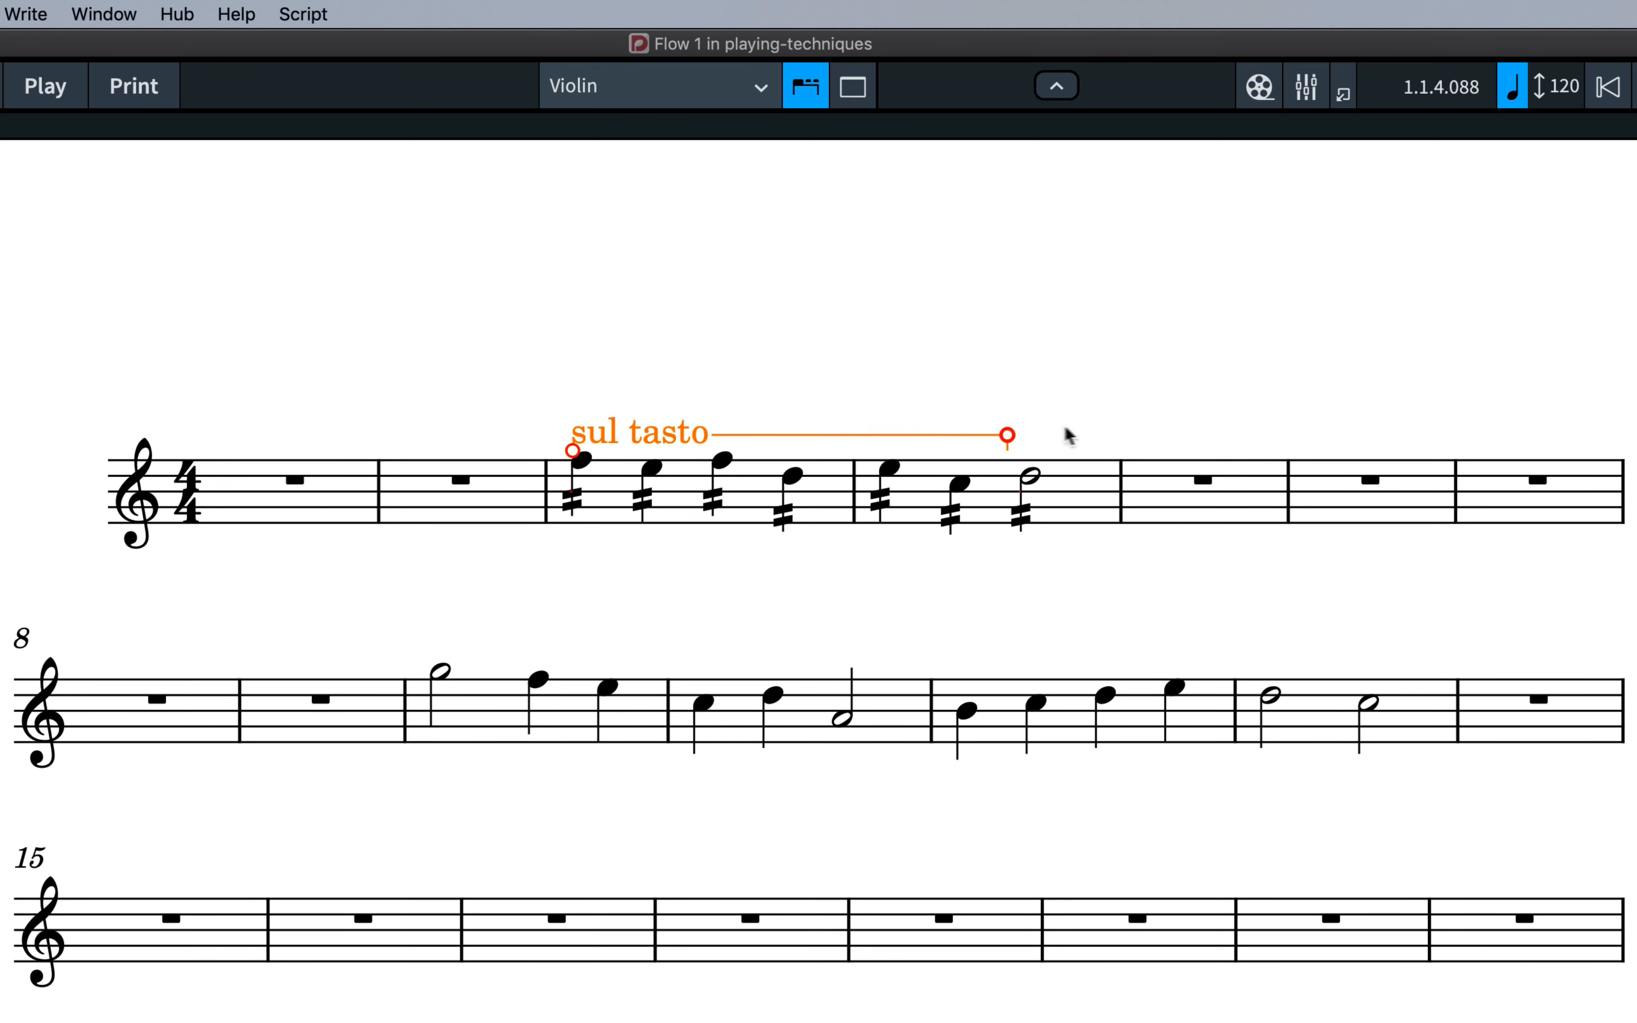
Enter 'sul tasto->ord' in the playing techniques popover for bars 10–13
text(sul tasto-)
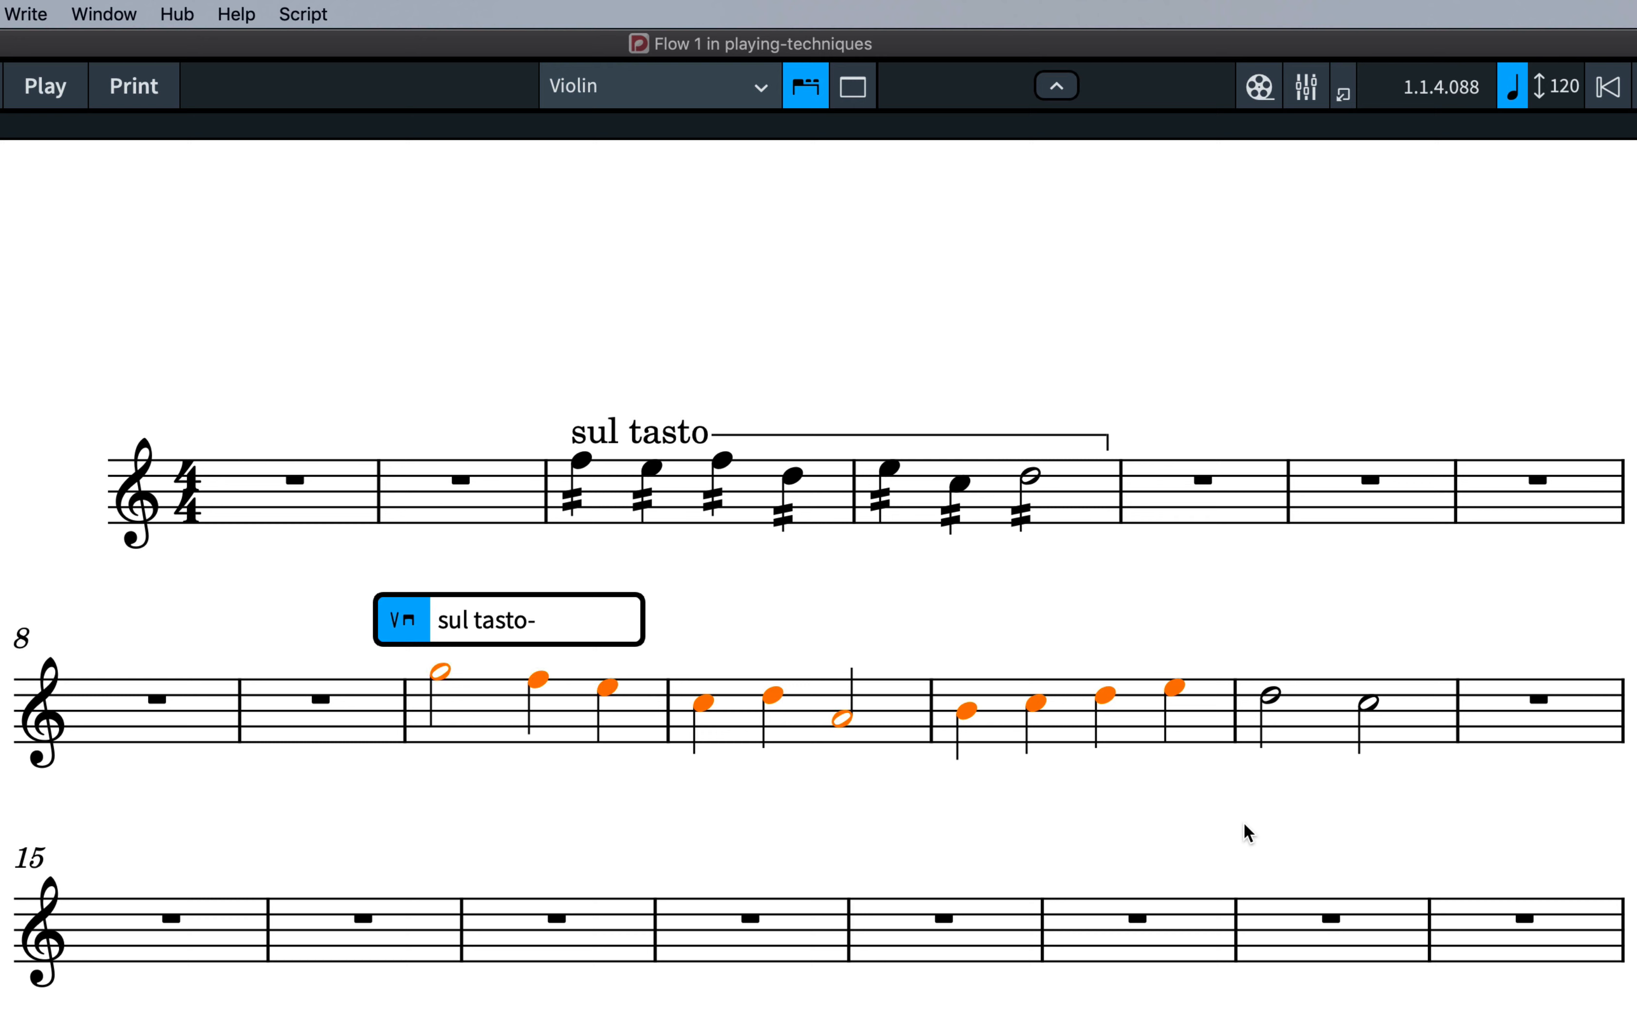
text(>)
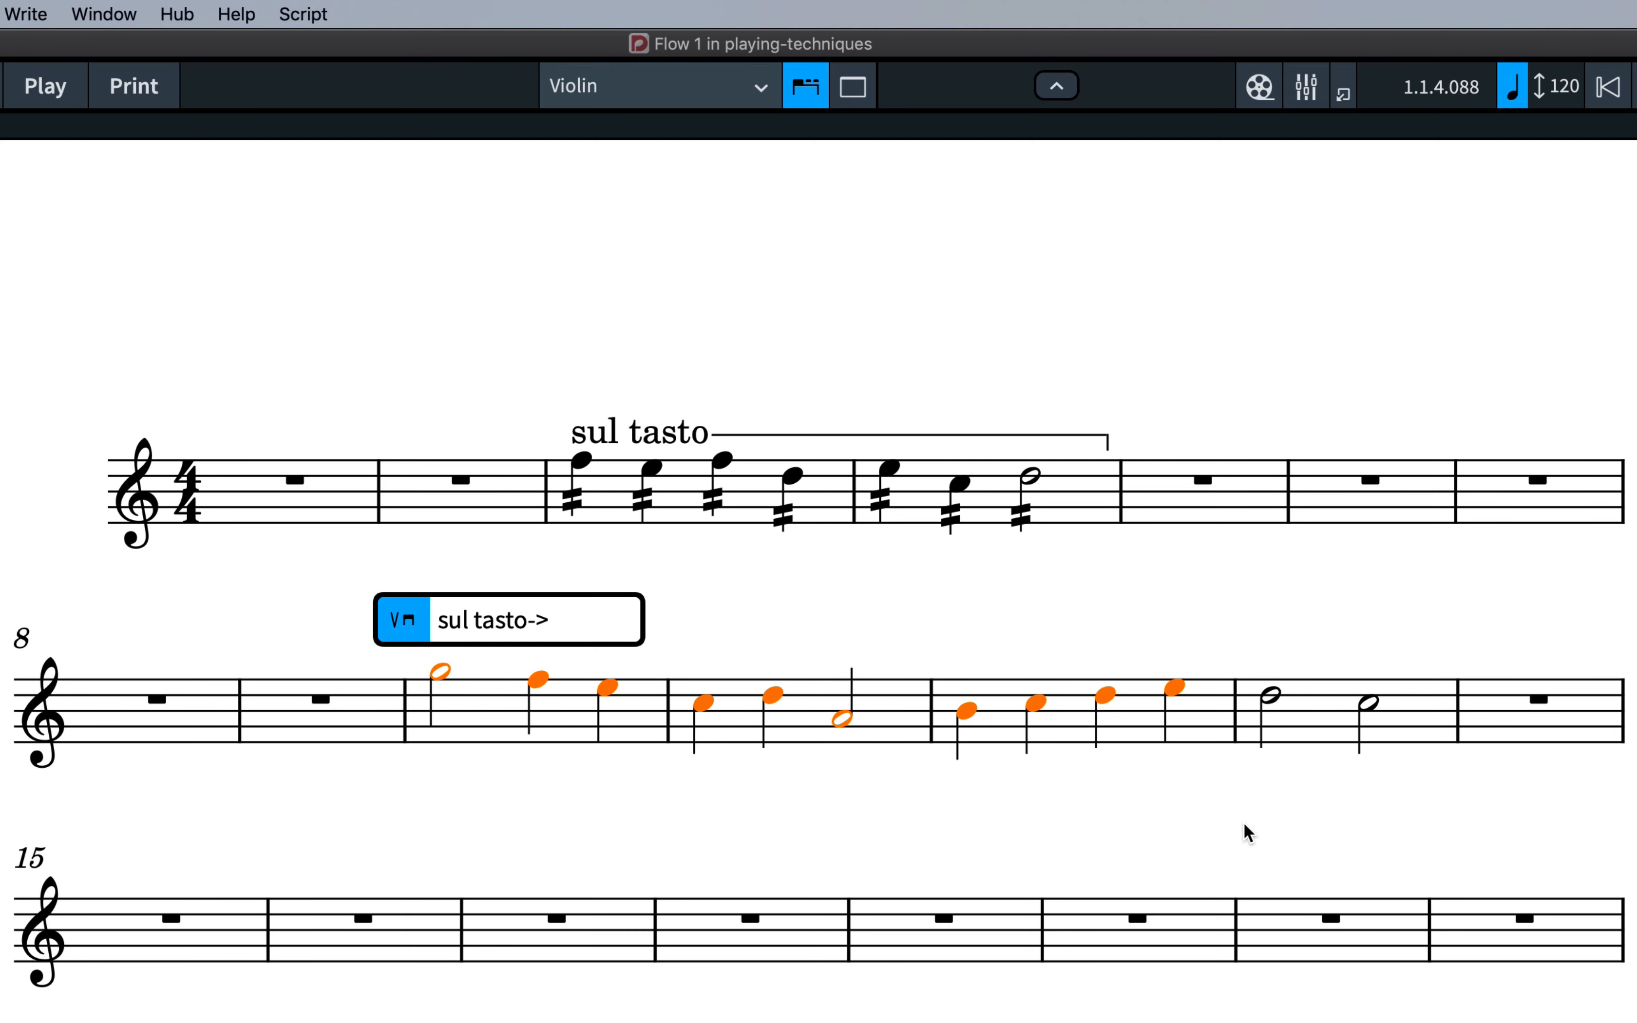
text(ord)
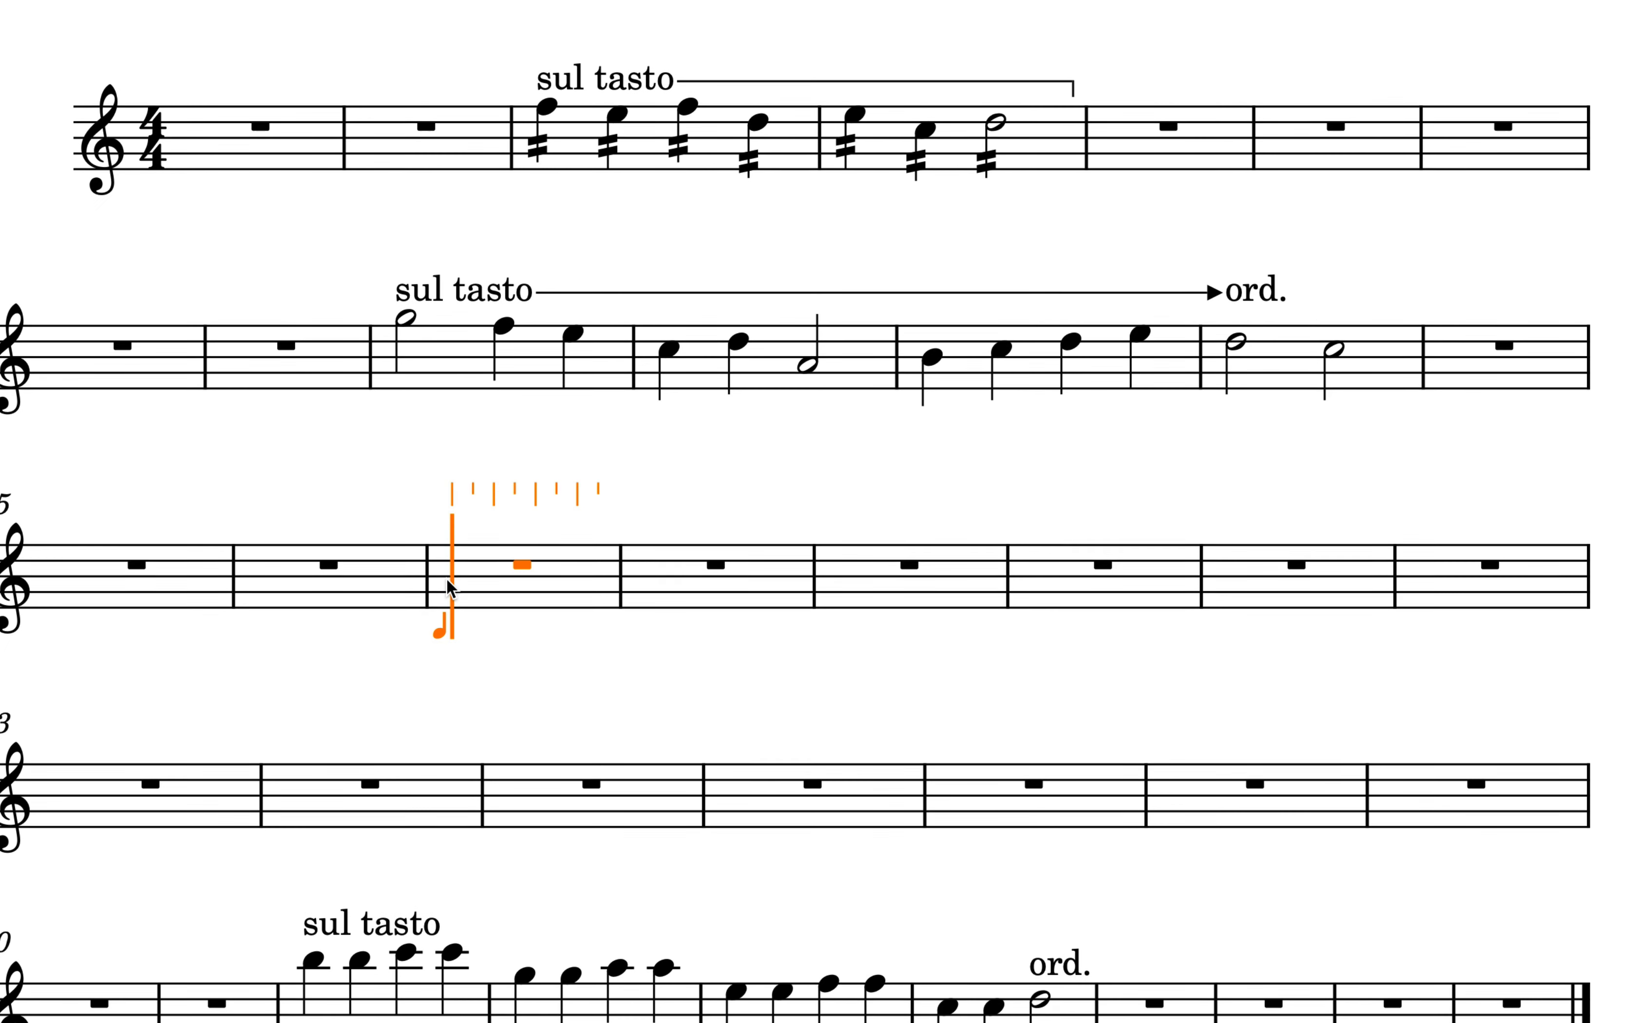
Add sul tasto leading by arrow to ord. starting in bar 17
click(449, 553)
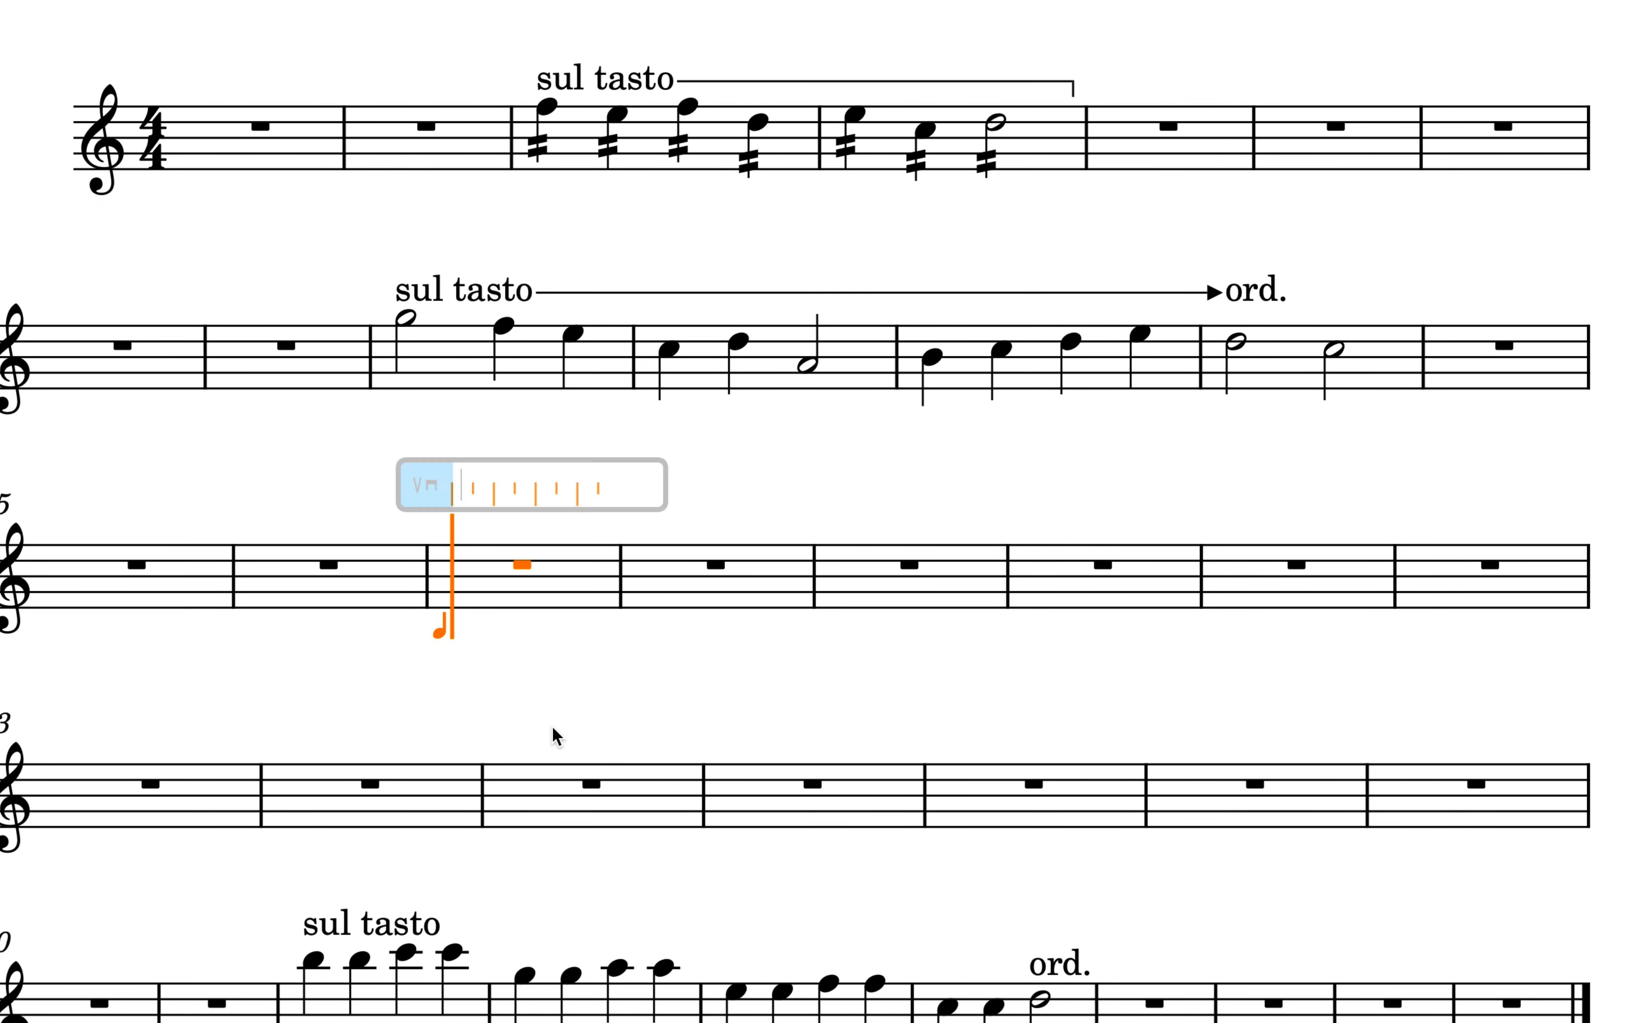
text(sul t)
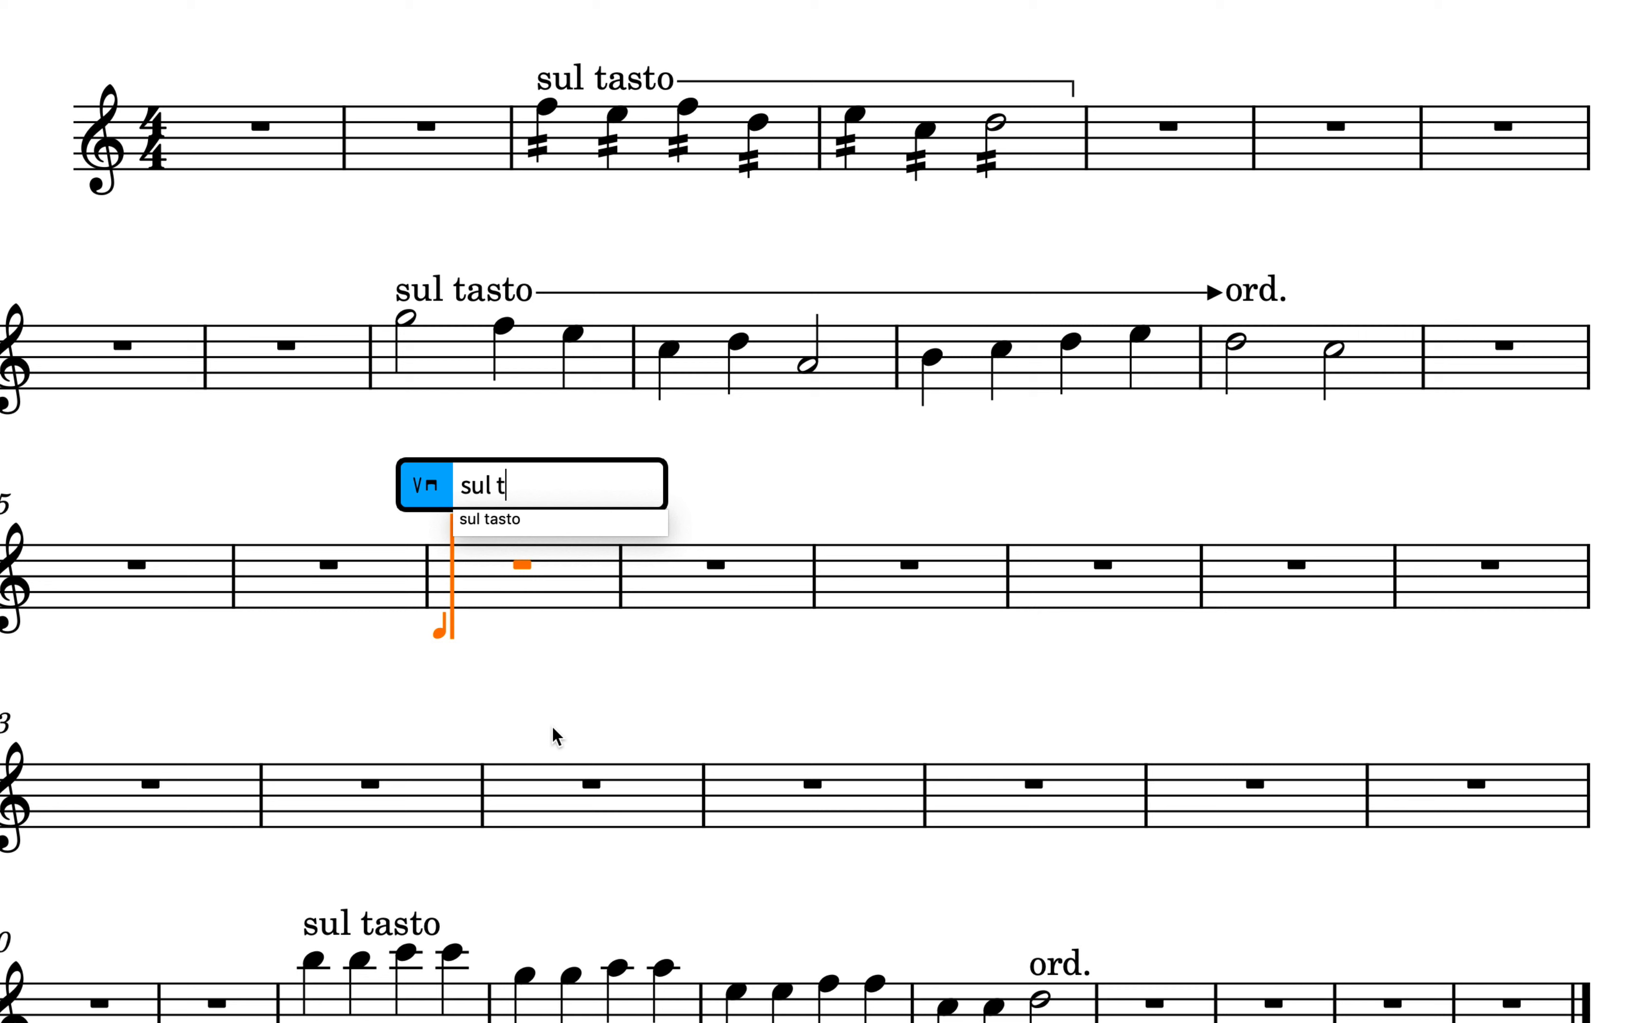
text(asto)
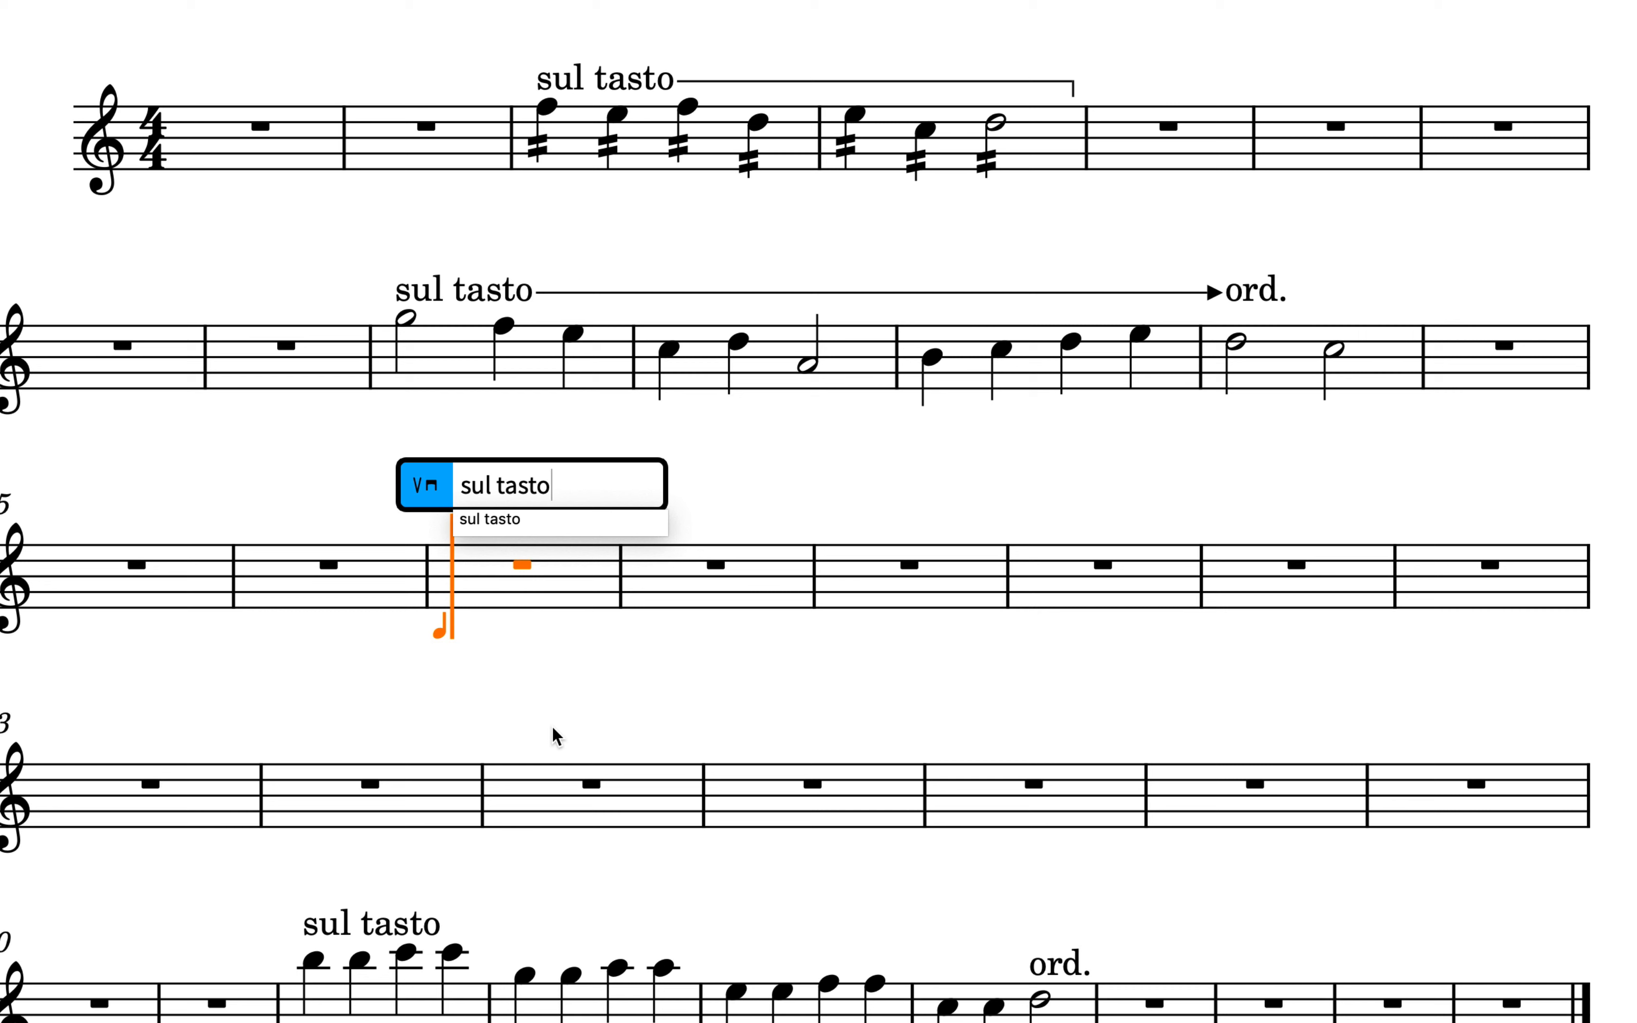
text(->)
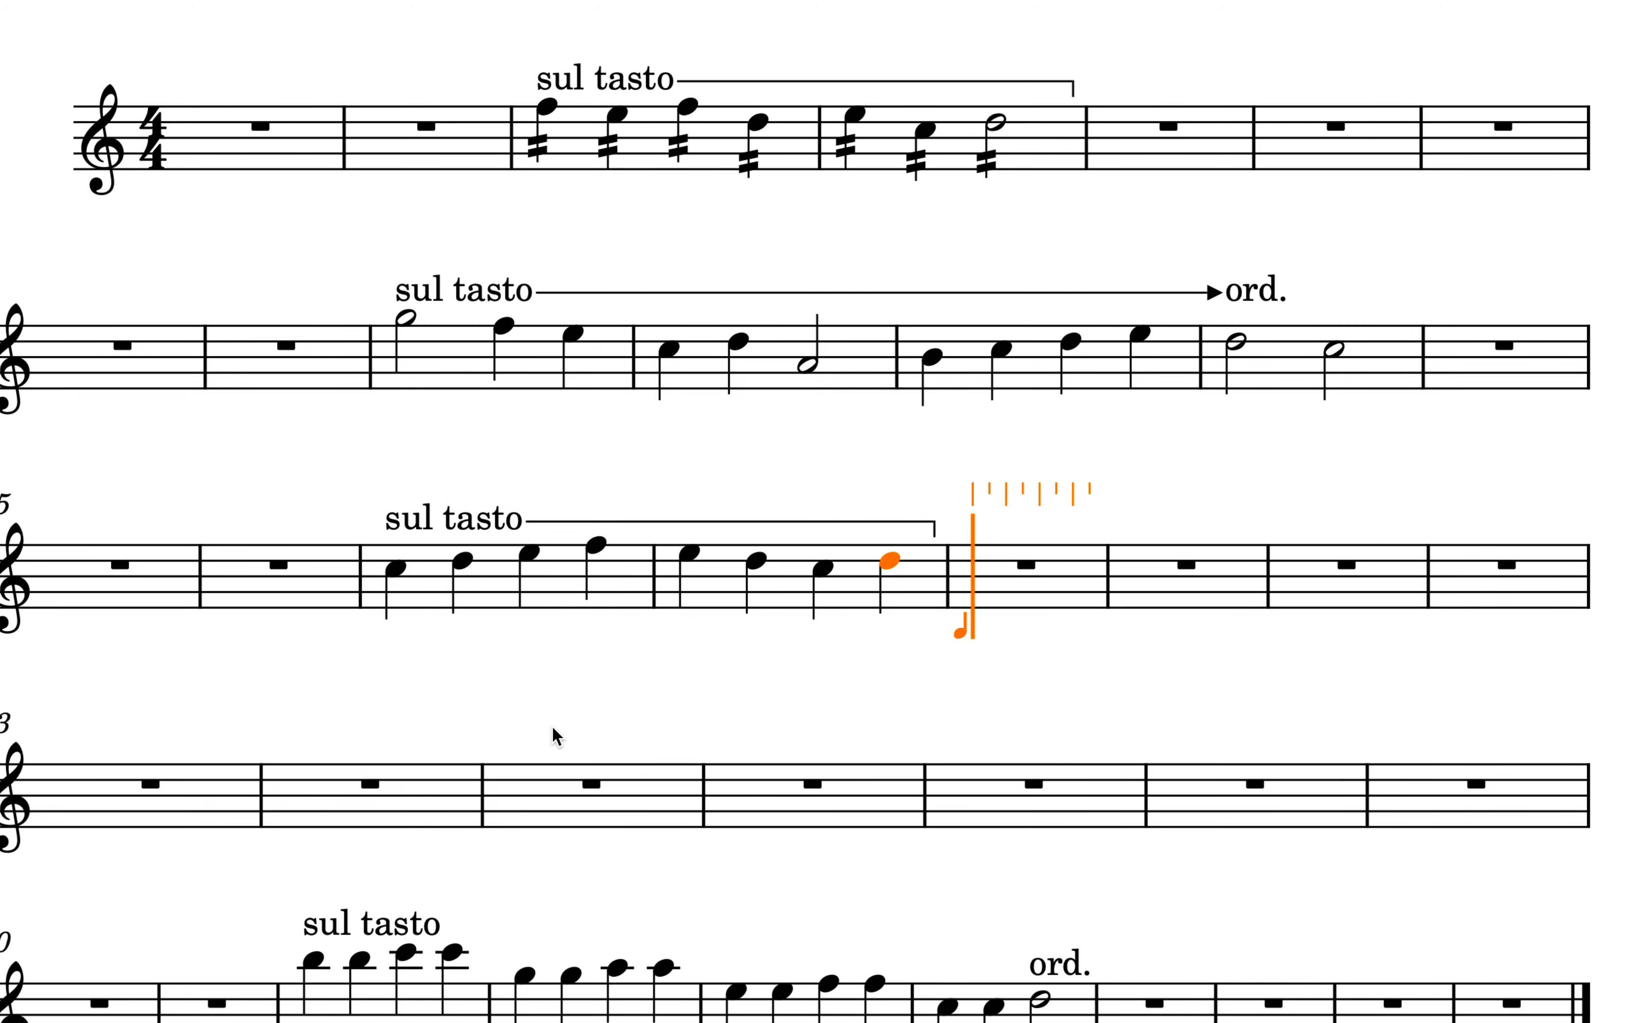
text(or)
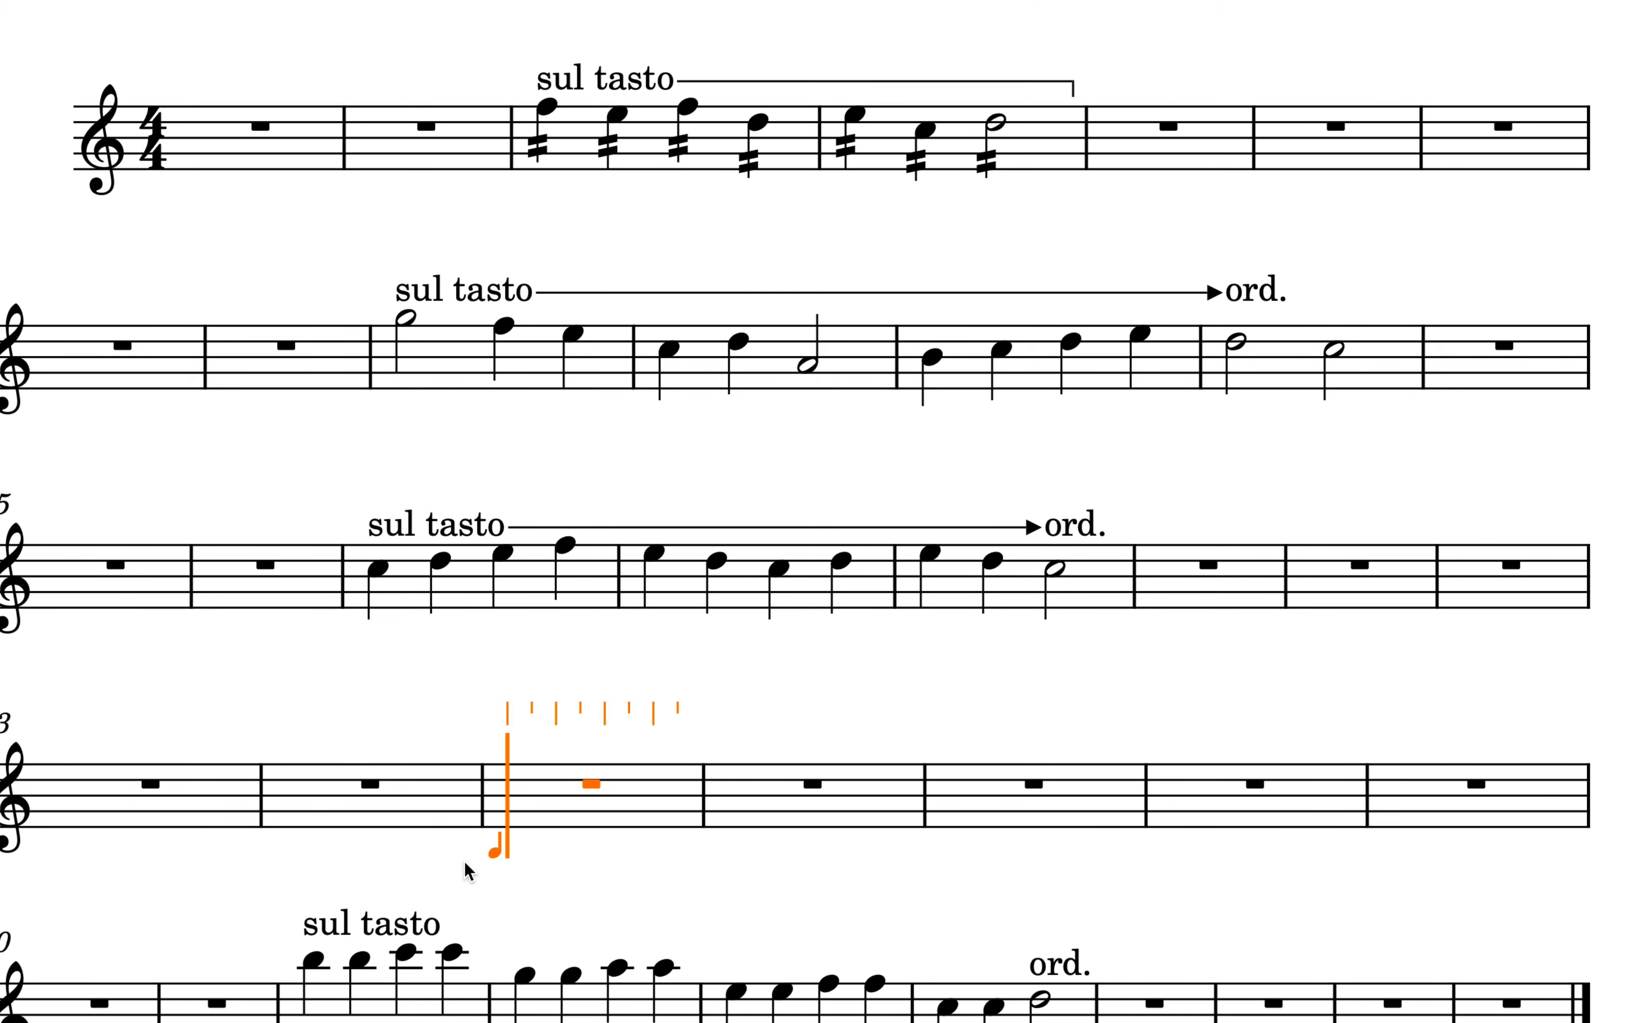
Add sul ponticello with a continuation line in the fourth system
text(sul ponticello)
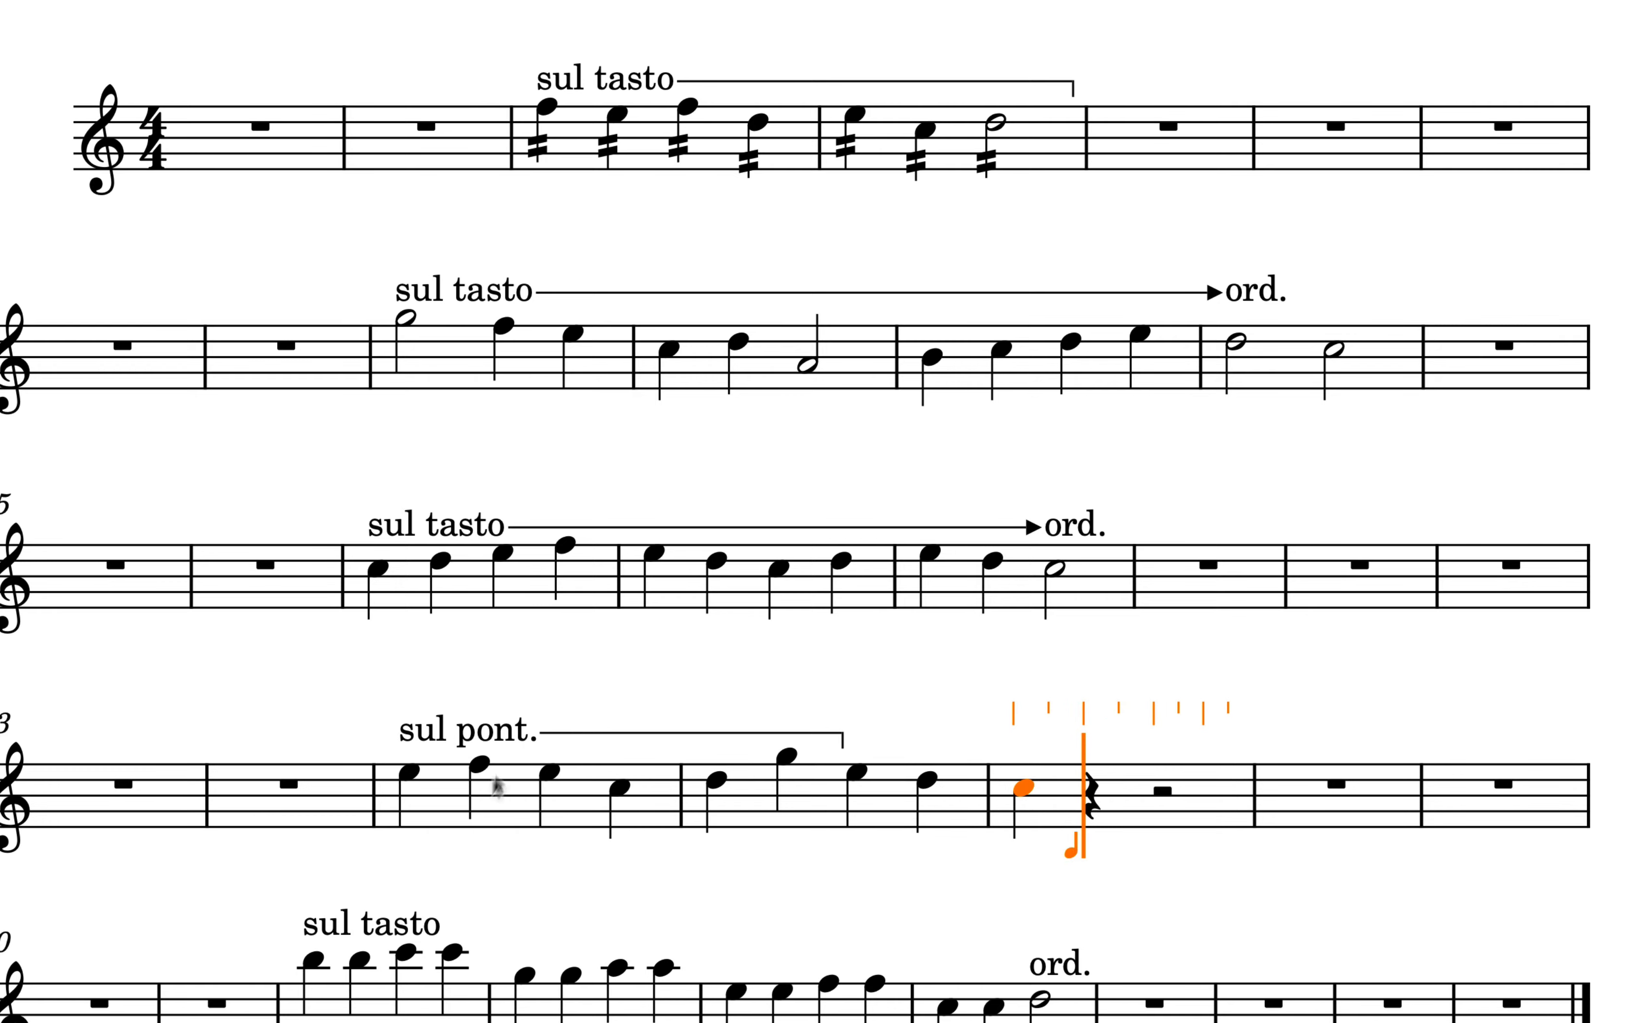
scroll(down, 3)
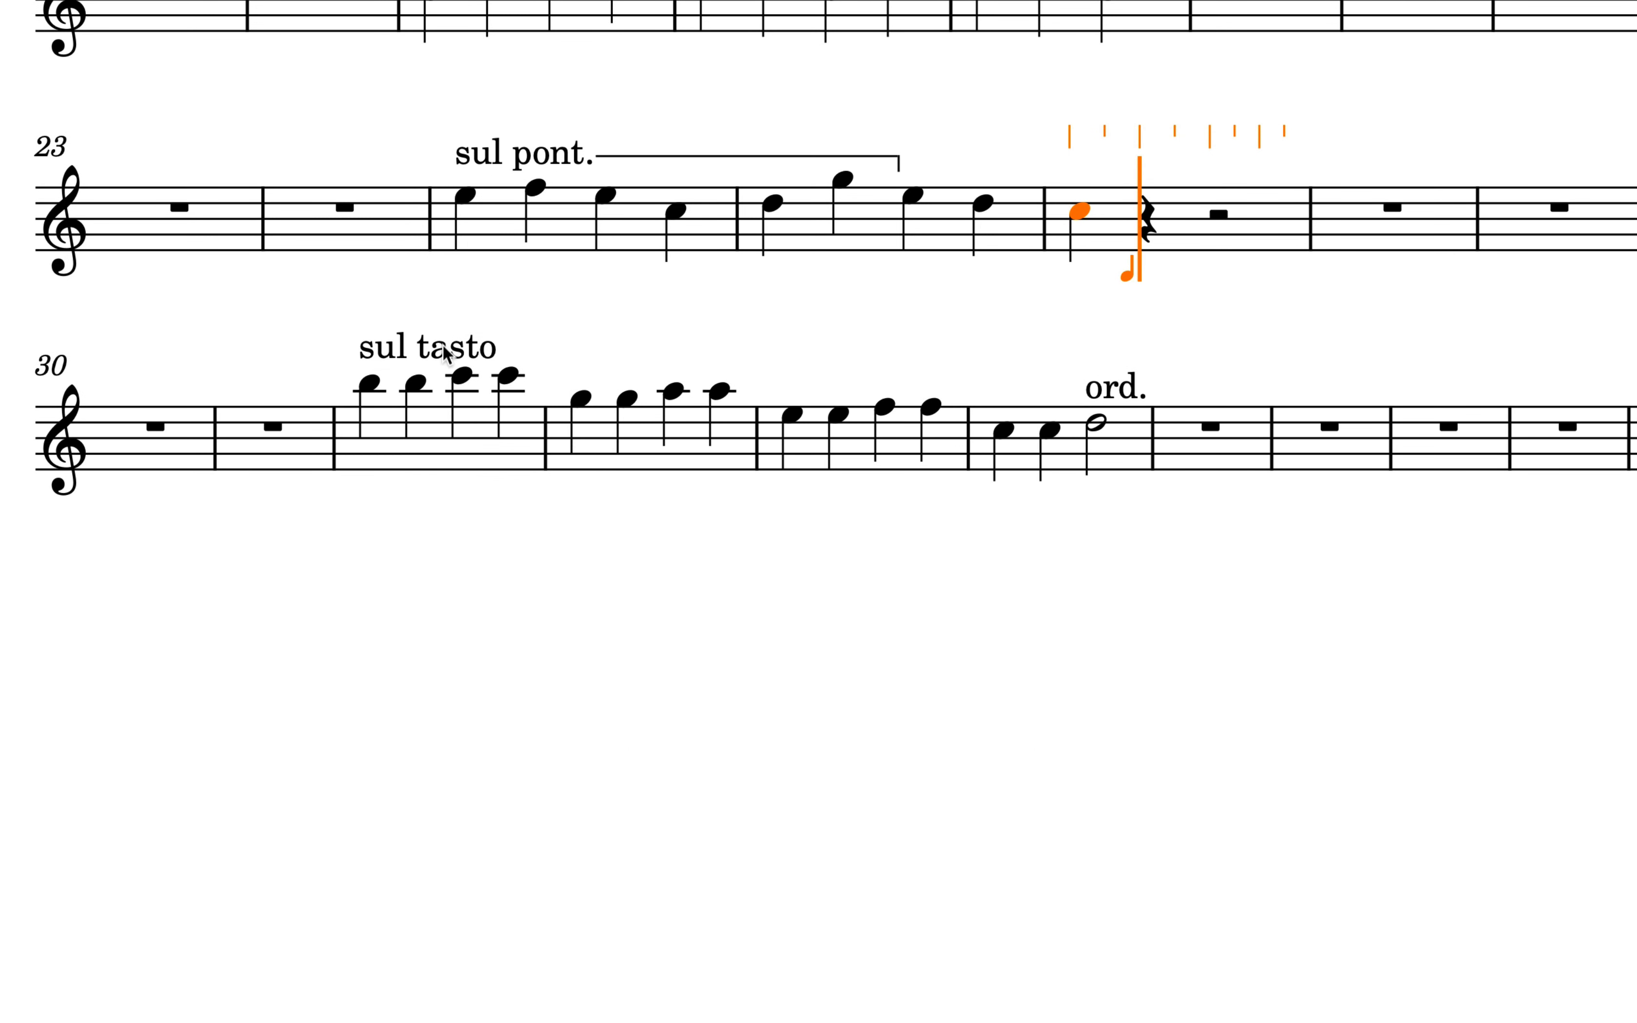
Group the bar 32 sul tasto and final ord. into one arrowed transition line
click(423, 349)
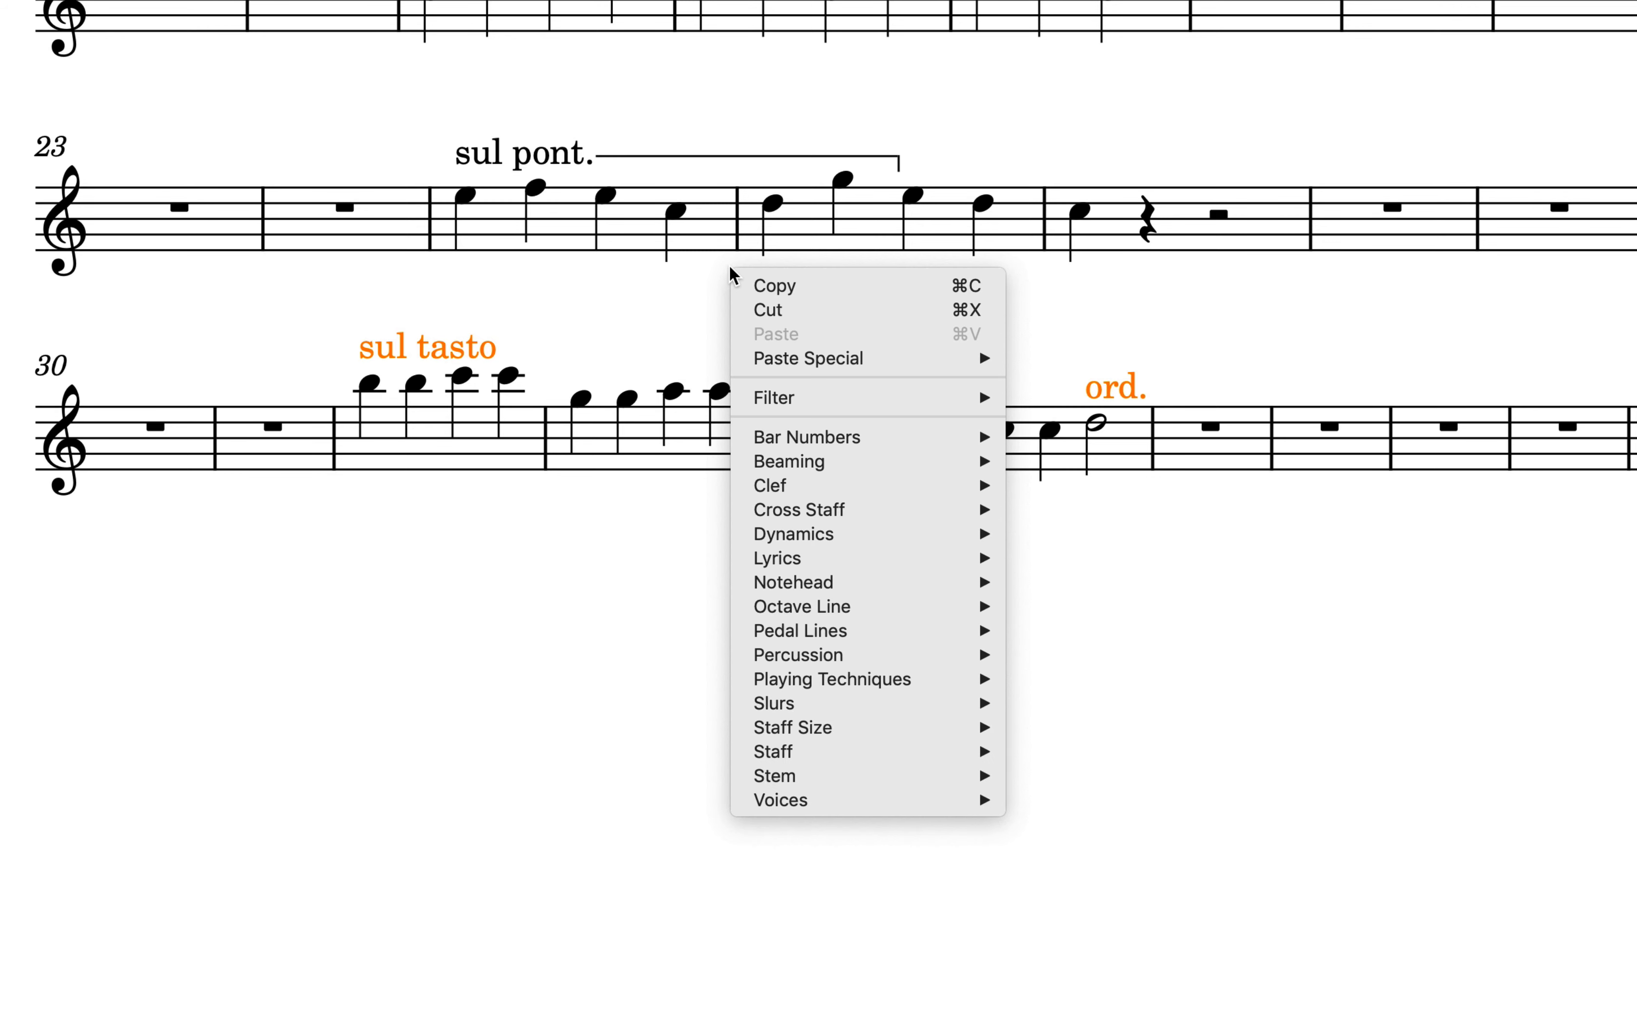
mouse_move(832, 680)
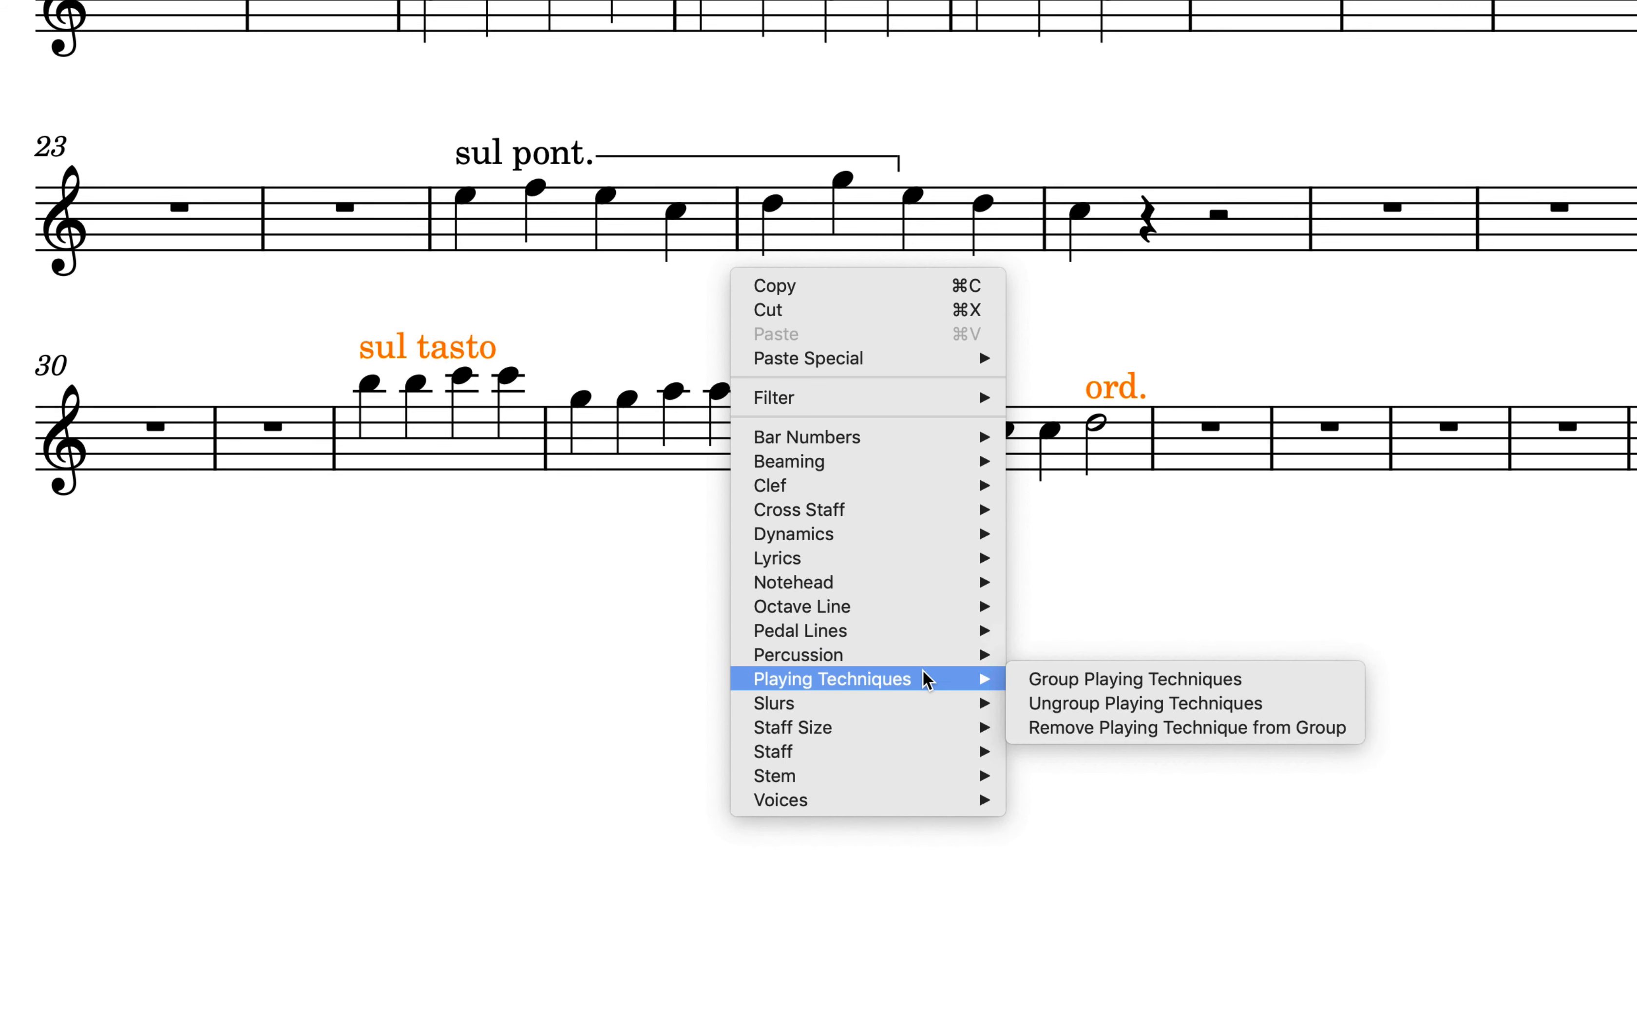
click(1136, 680)
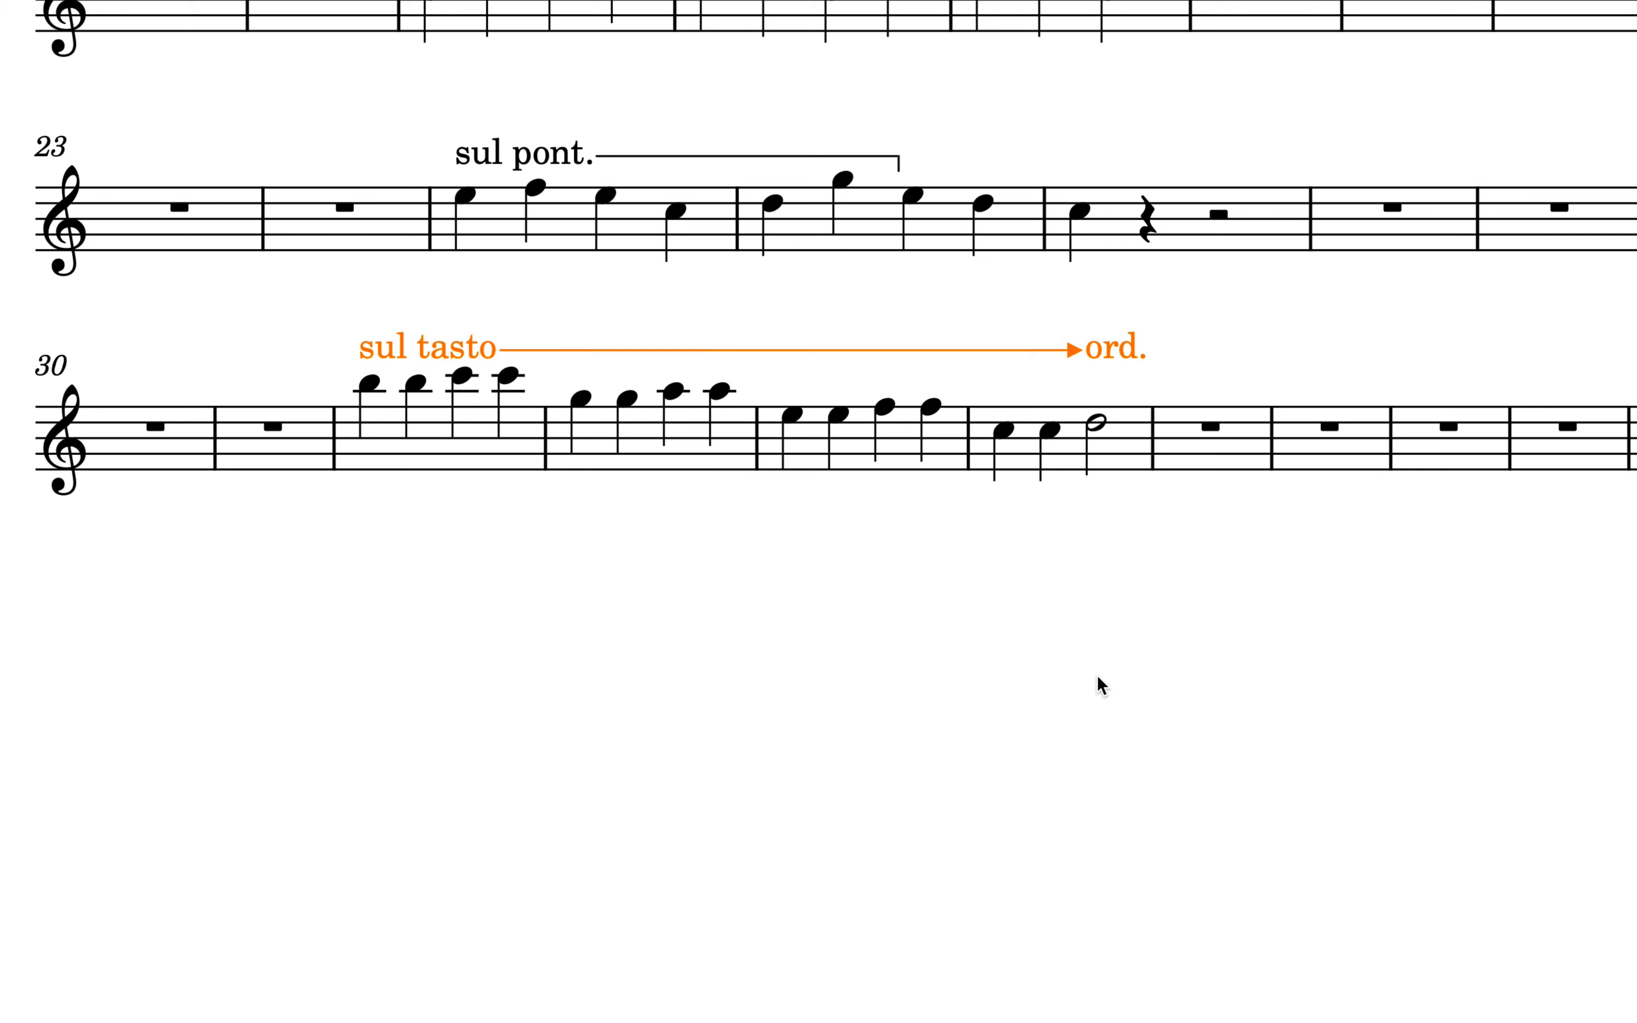
mouse_move(465, 390)
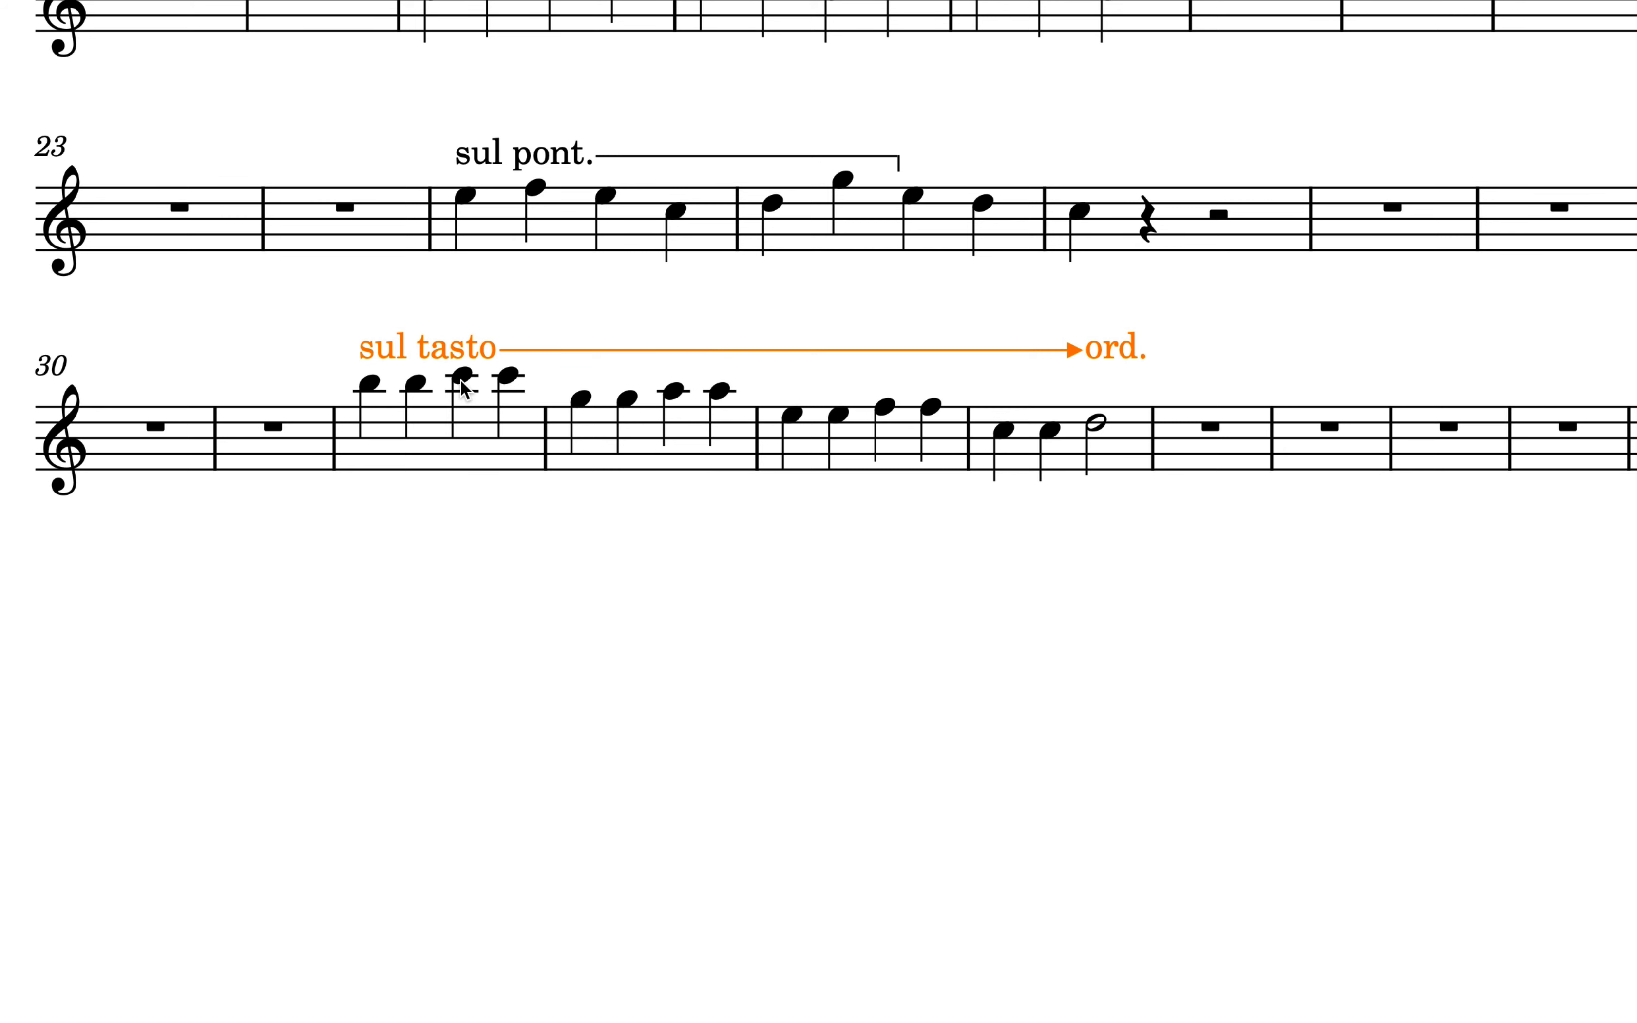
click(458, 367)
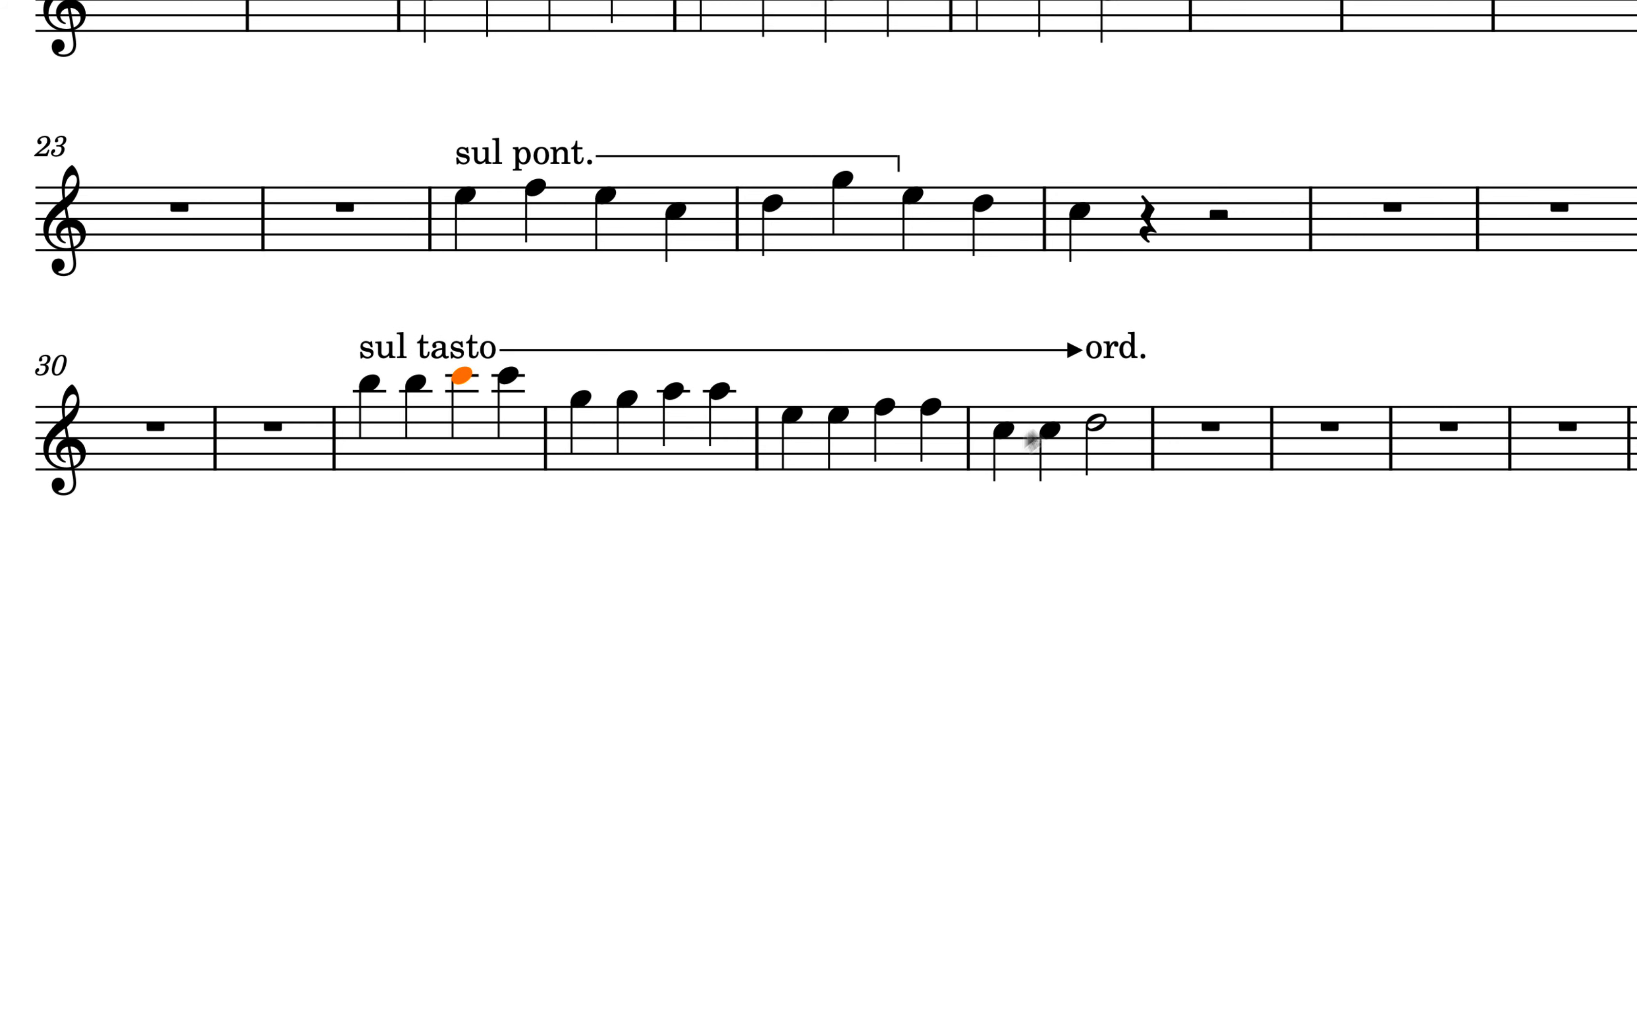
right_click(1107, 347)
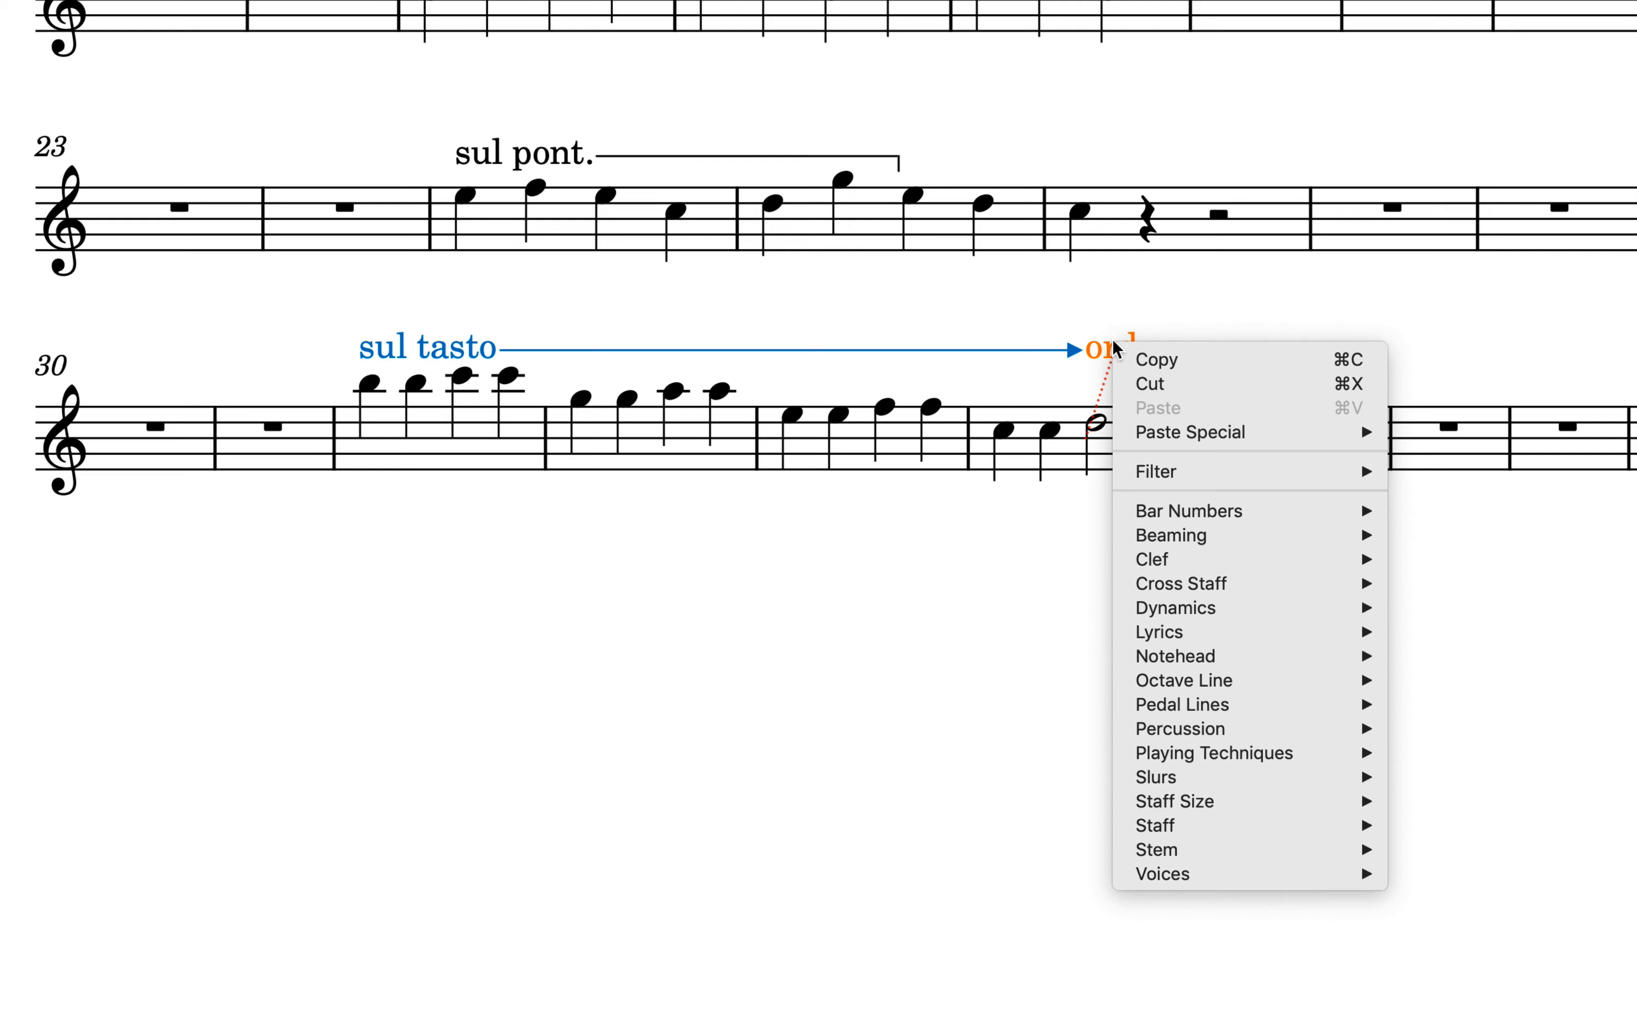
mouse_move(1212, 752)
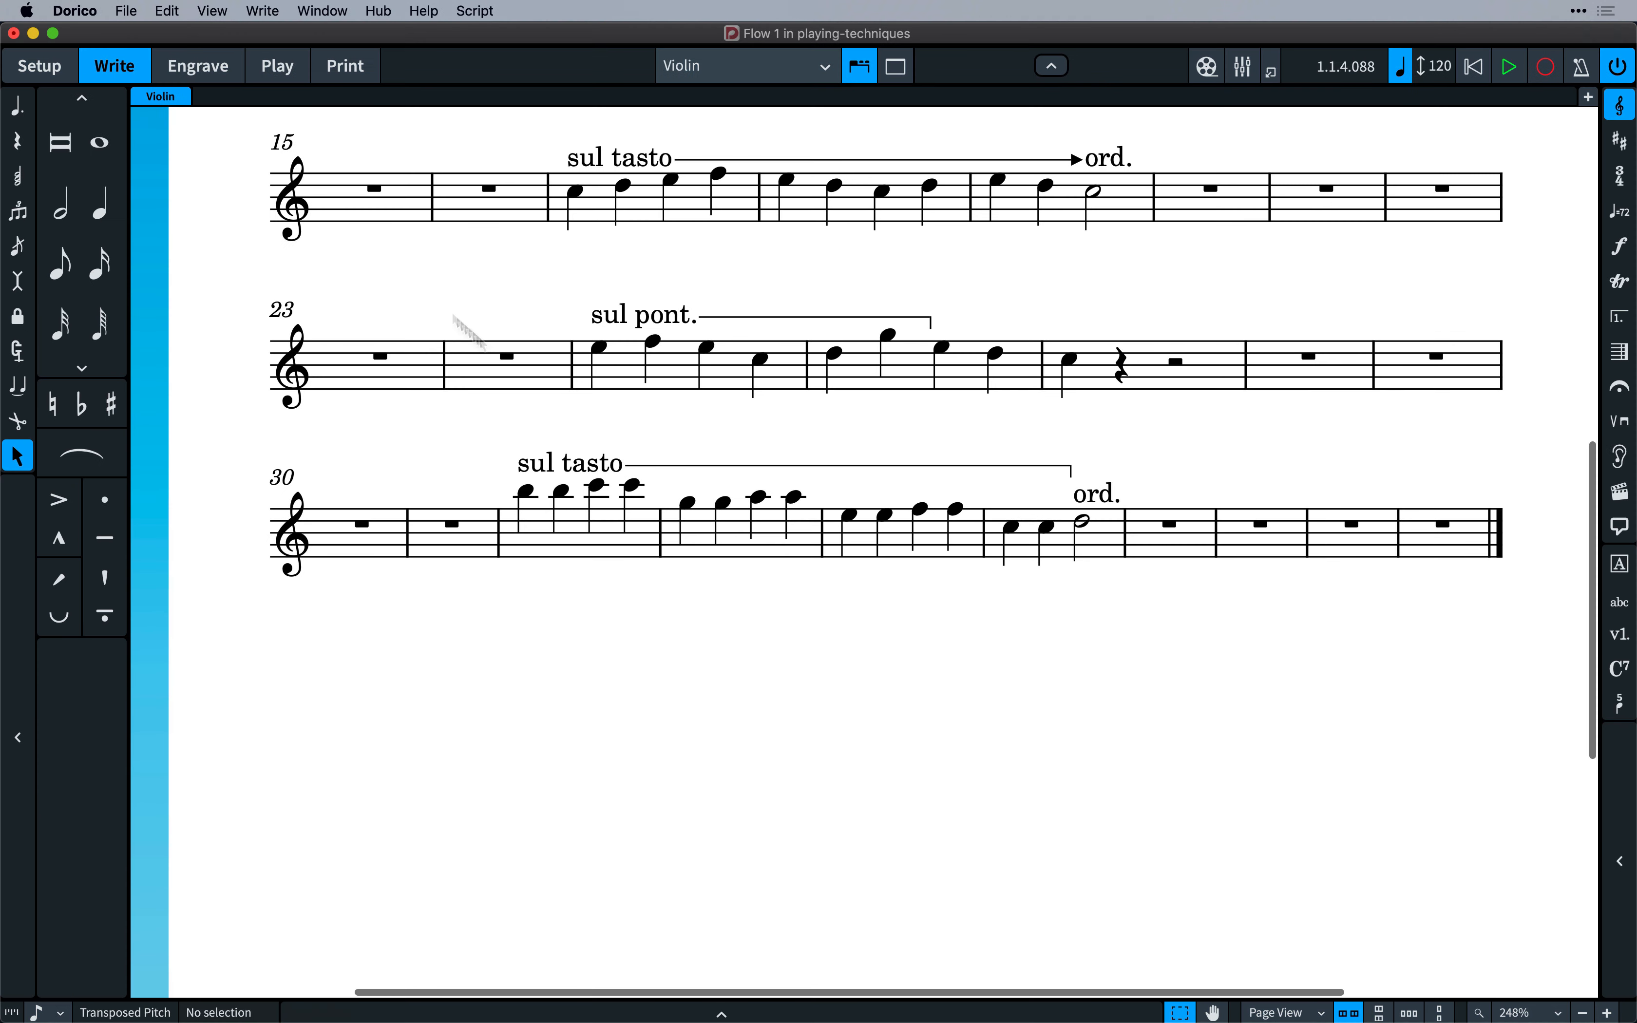
Ungroup the bar 32 sul tasto from ord. and switch to Engrave mode
click(271, 11)
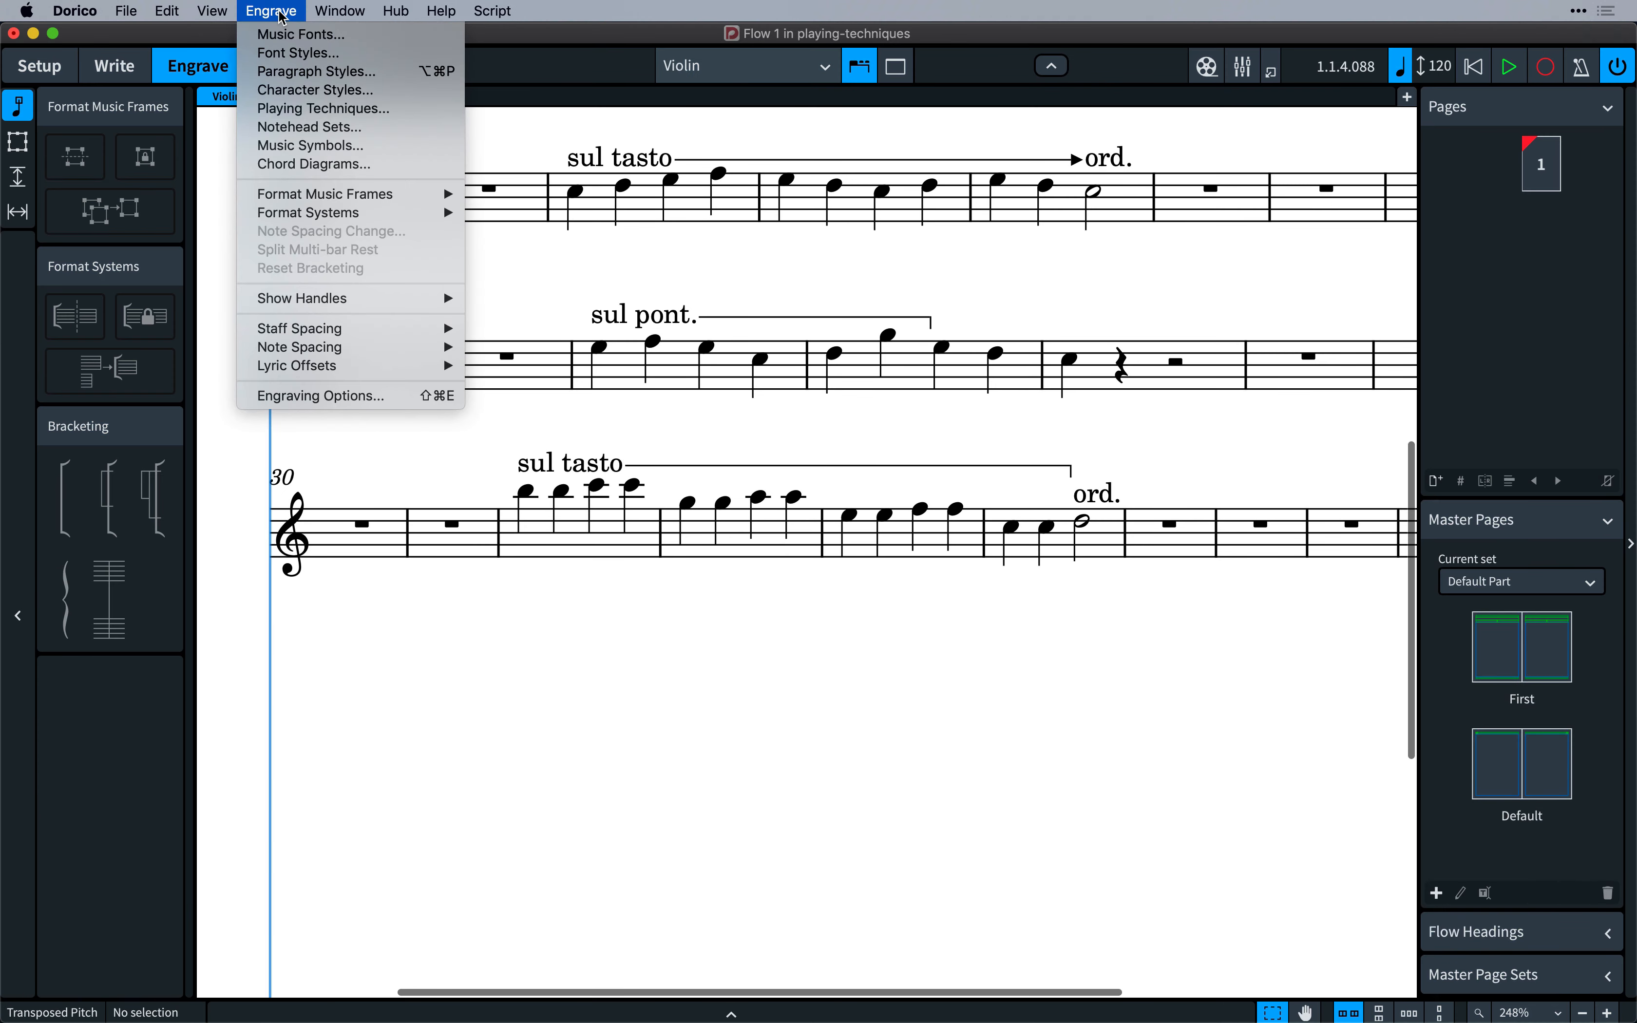
Show the String category's Sul Tasto continuation settings in the playing technique editor
click(323, 108)
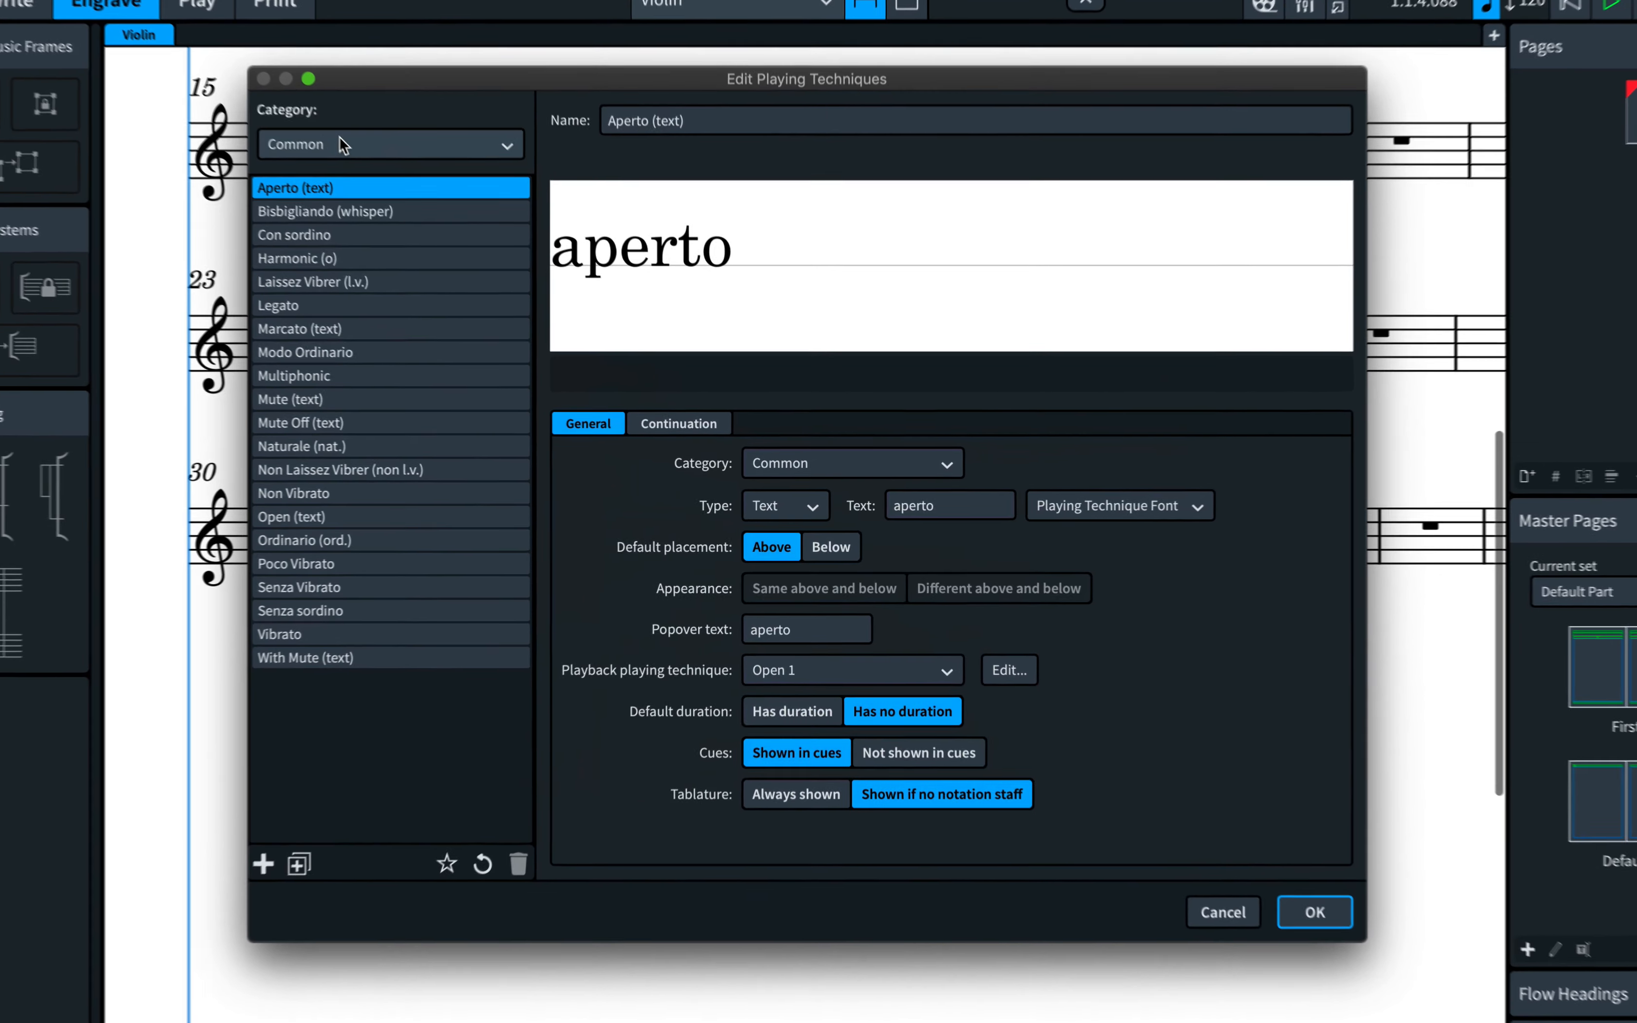
click(389, 144)
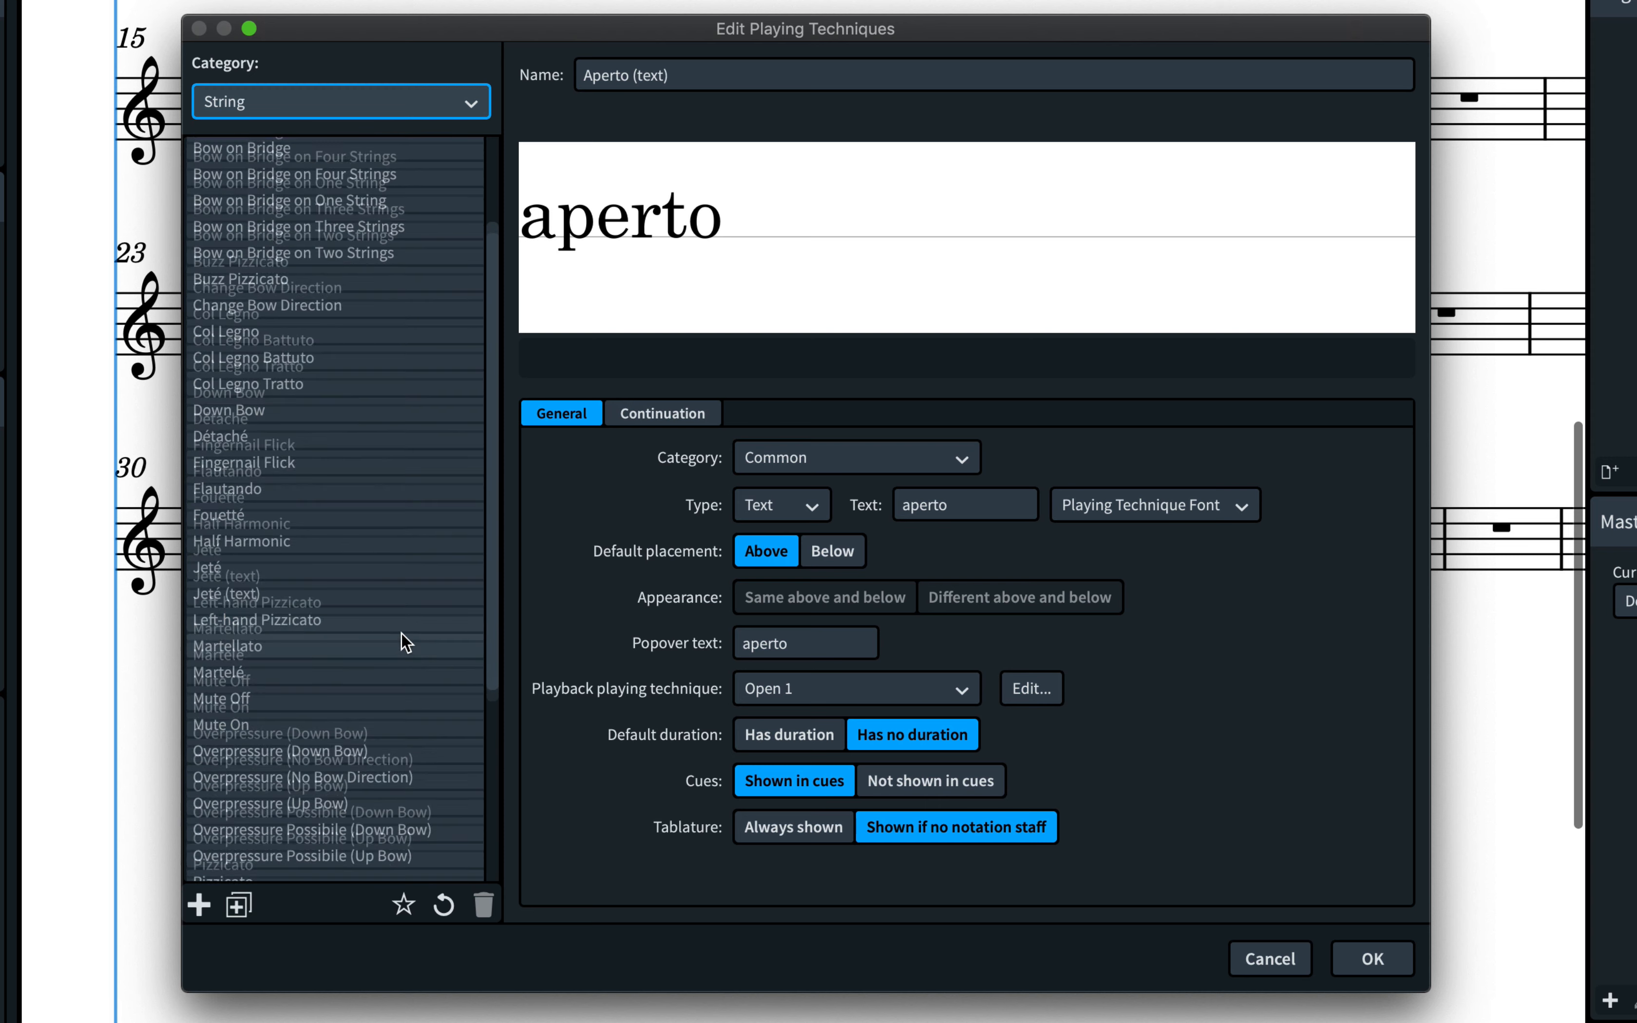
scroll(down, 3)
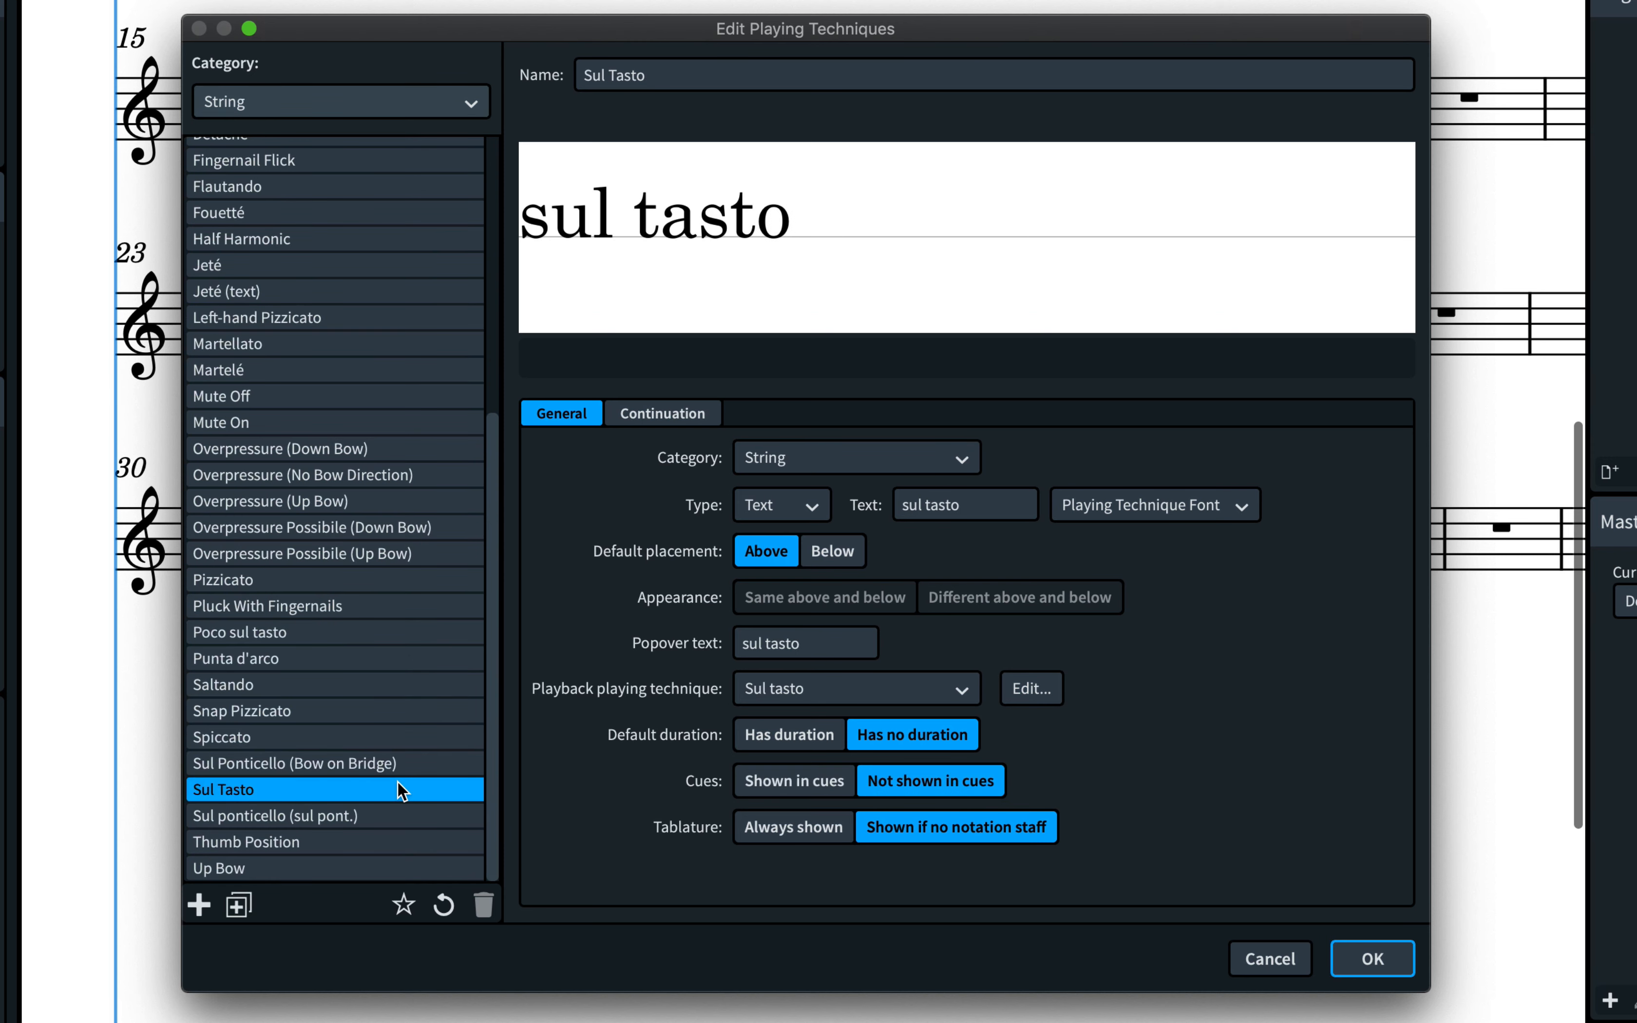
click(661, 412)
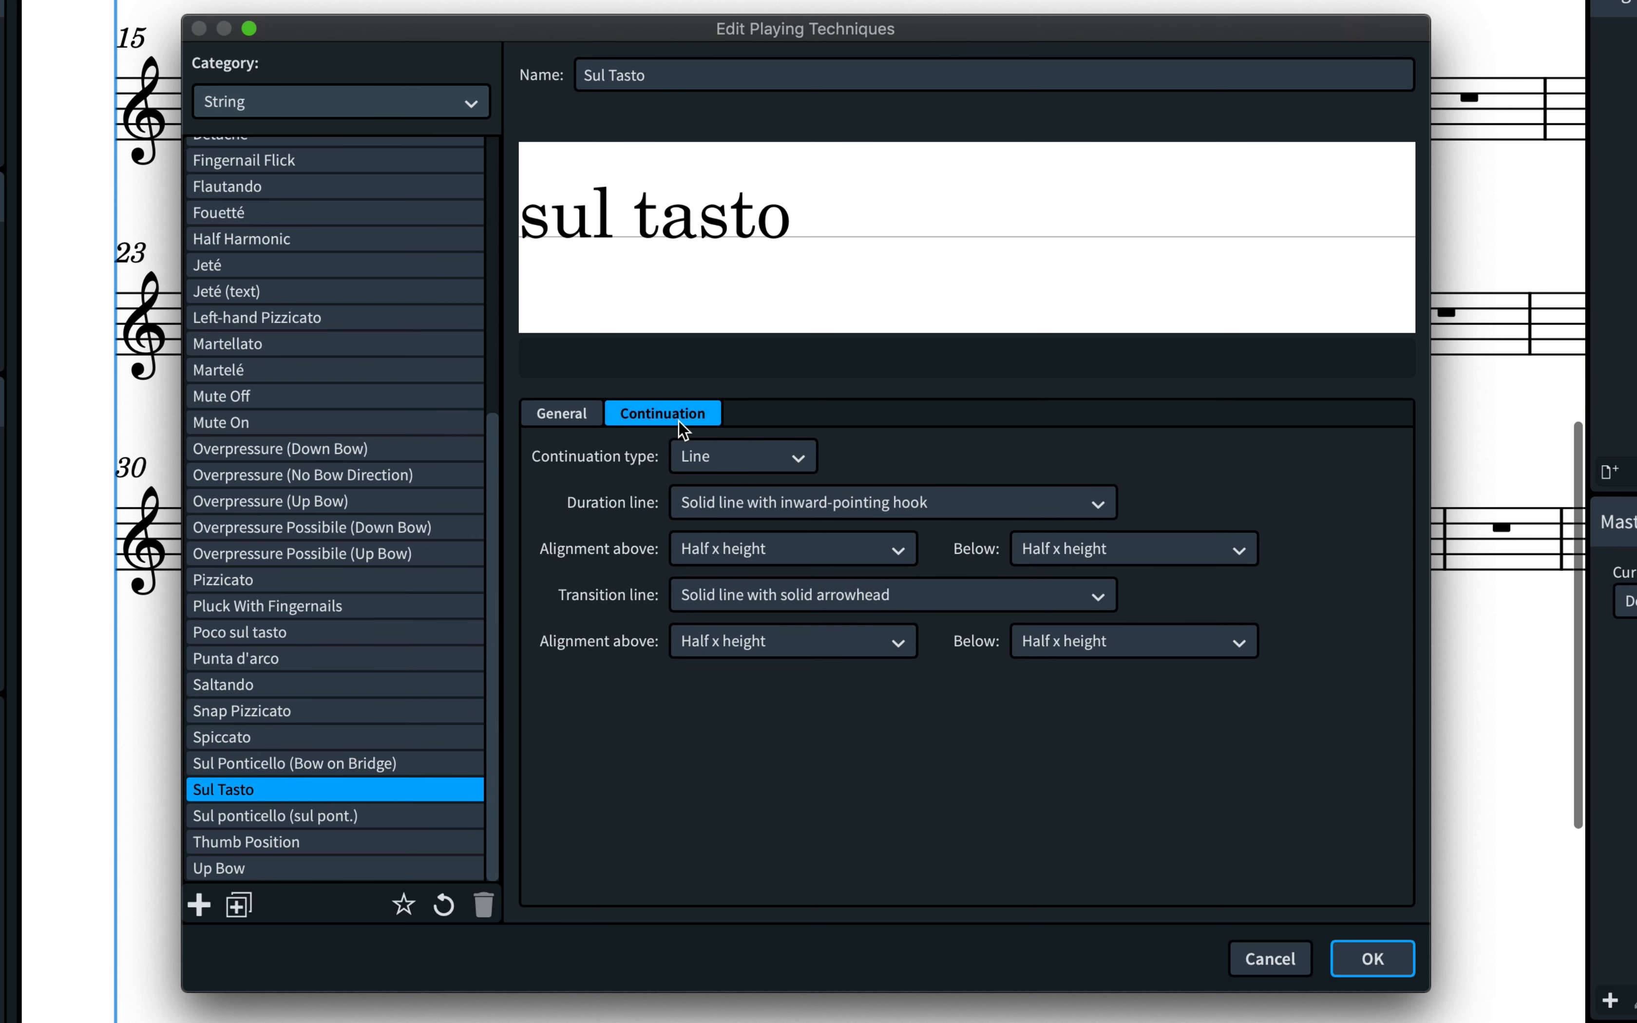
mouse_move(760, 422)
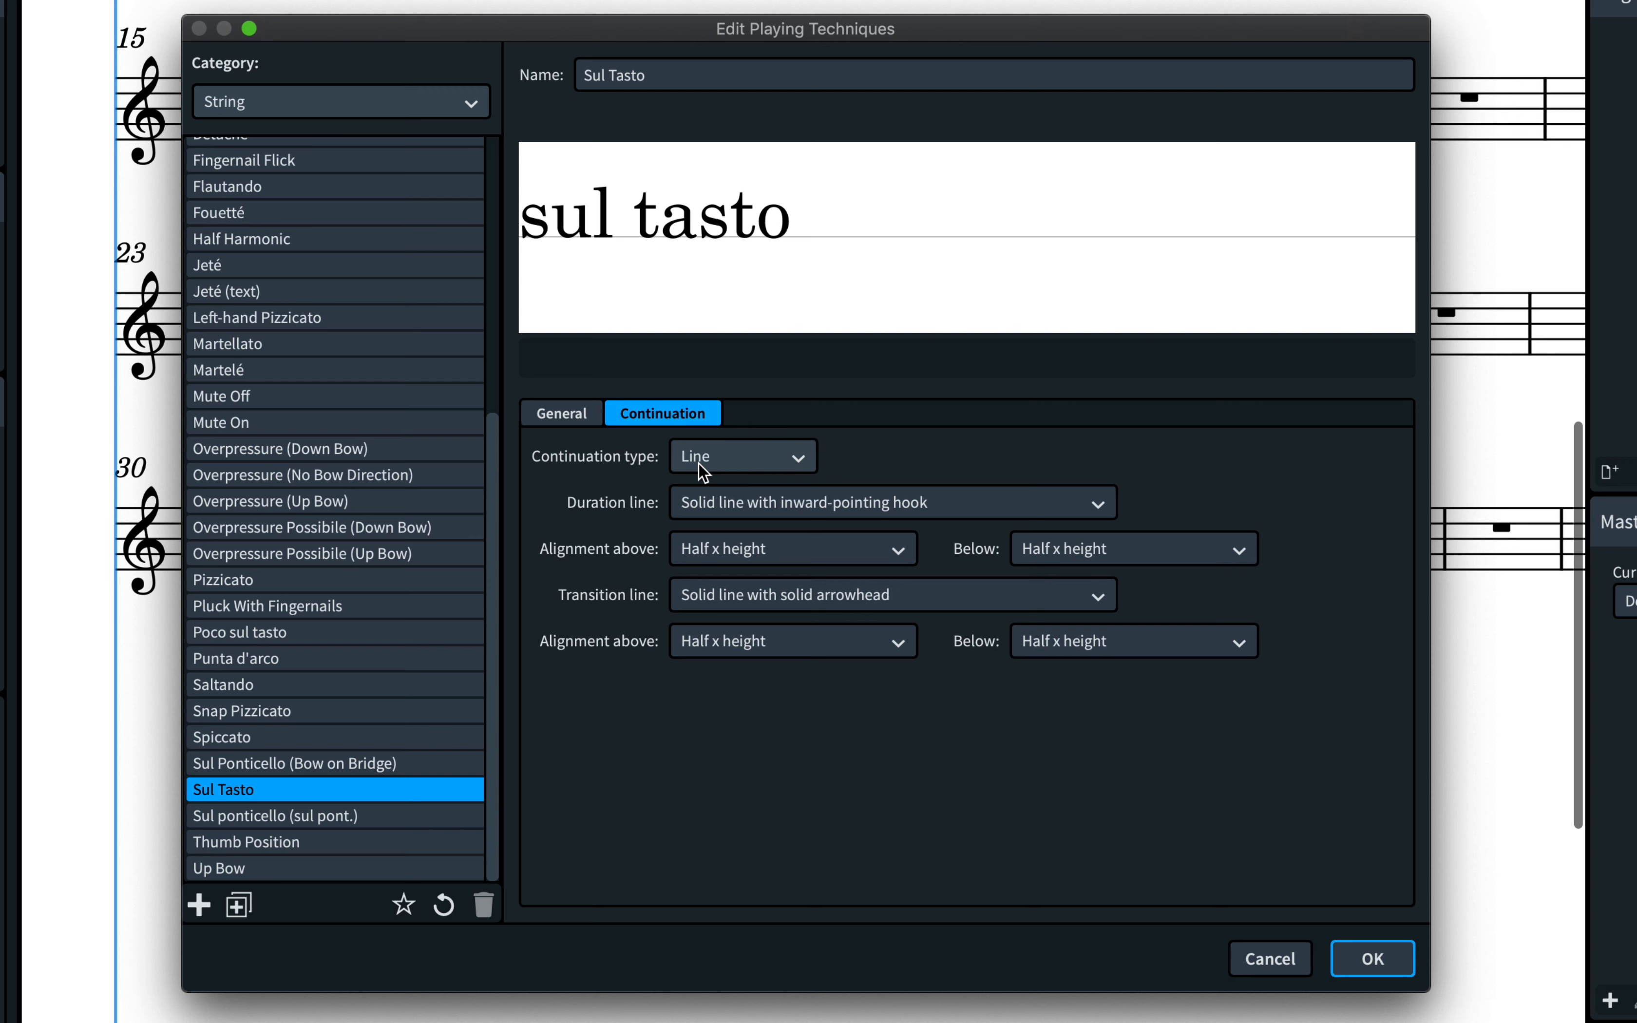
Inspect continuation type choices (keeping Line) and the transition line style options
click(742, 455)
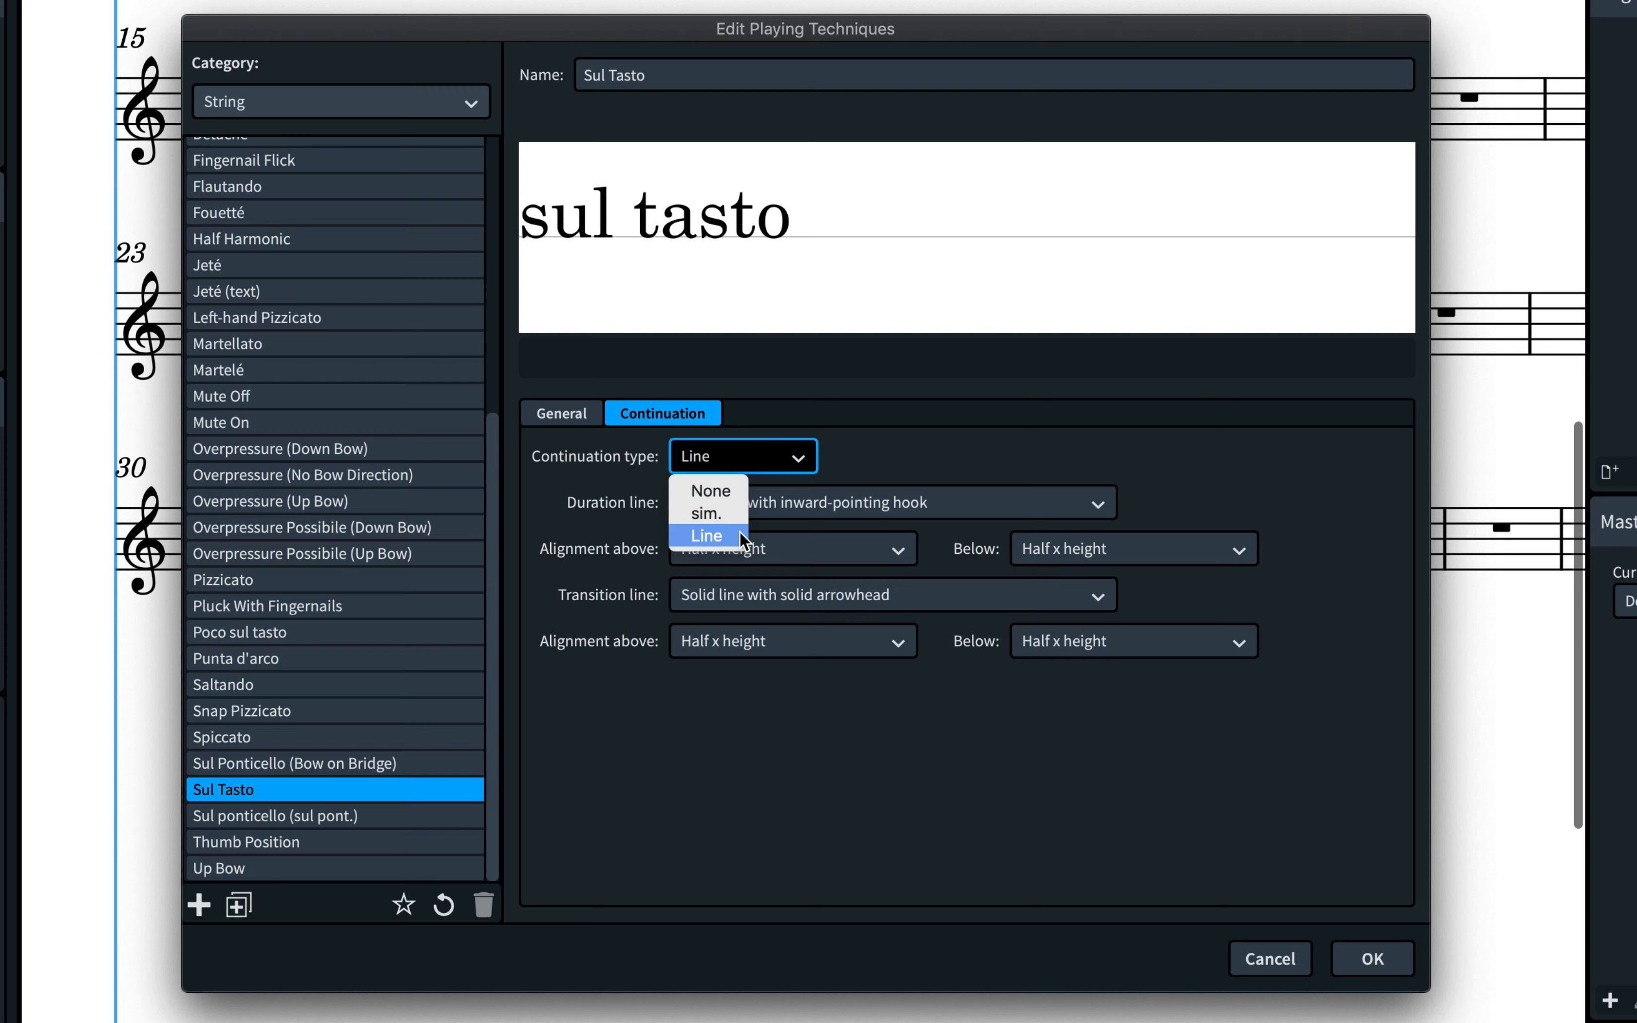
click(705, 536)
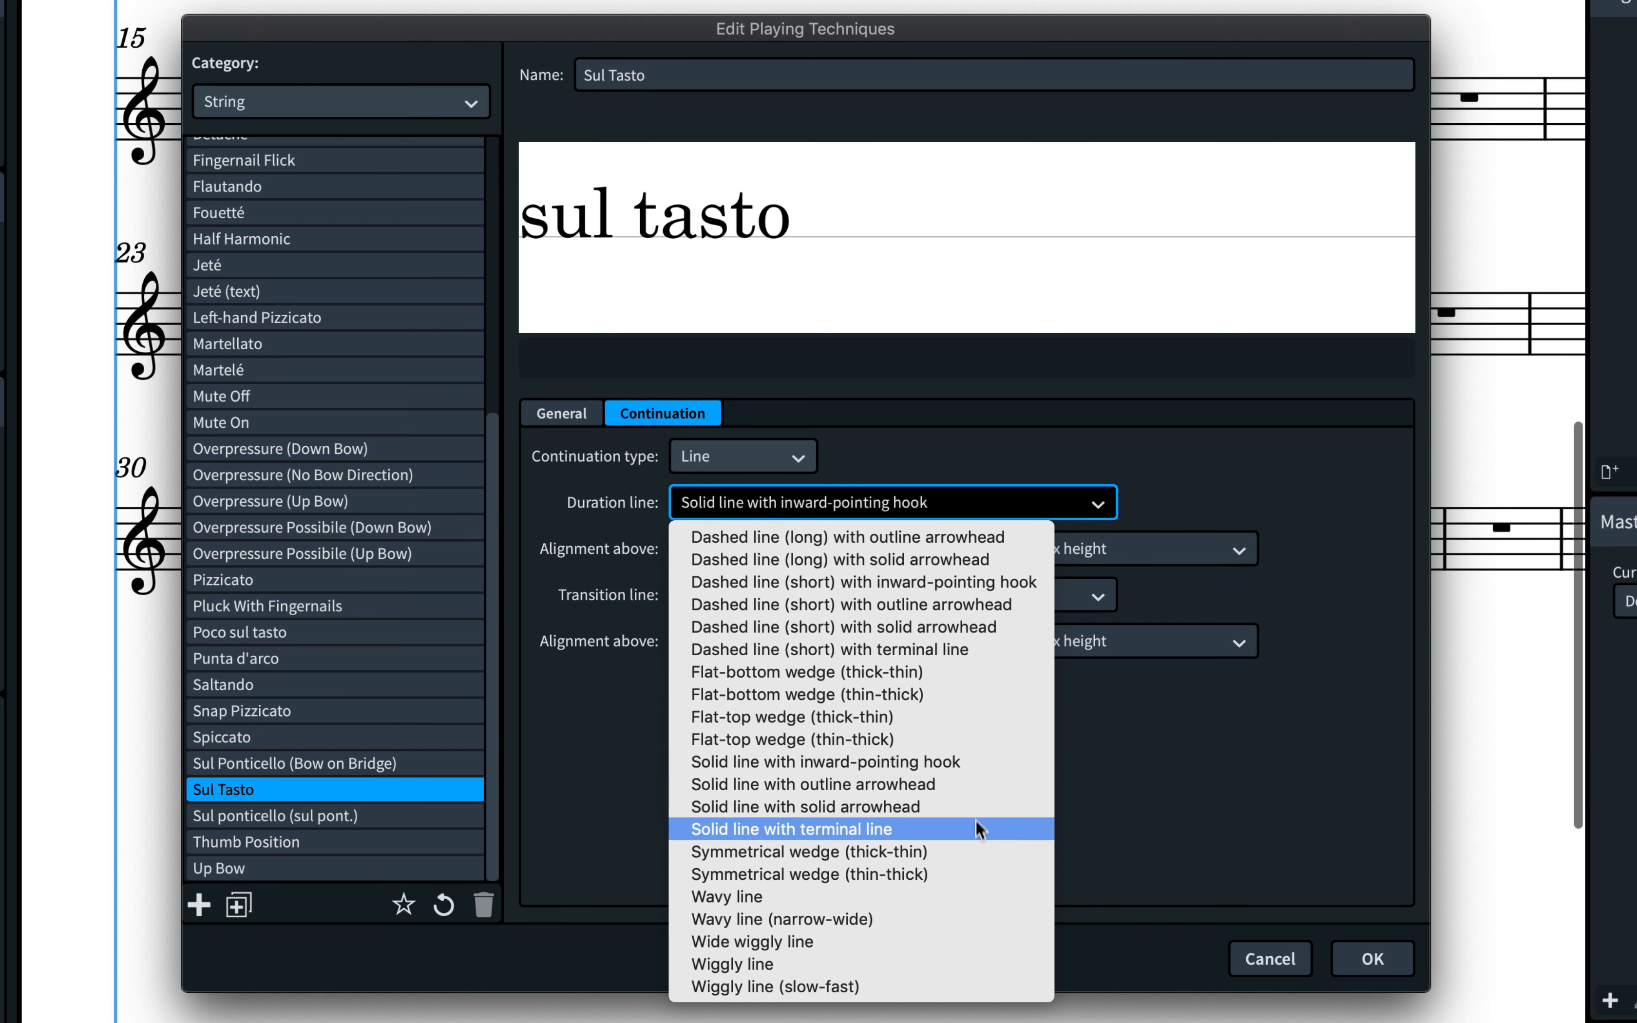
mouse_move(976, 895)
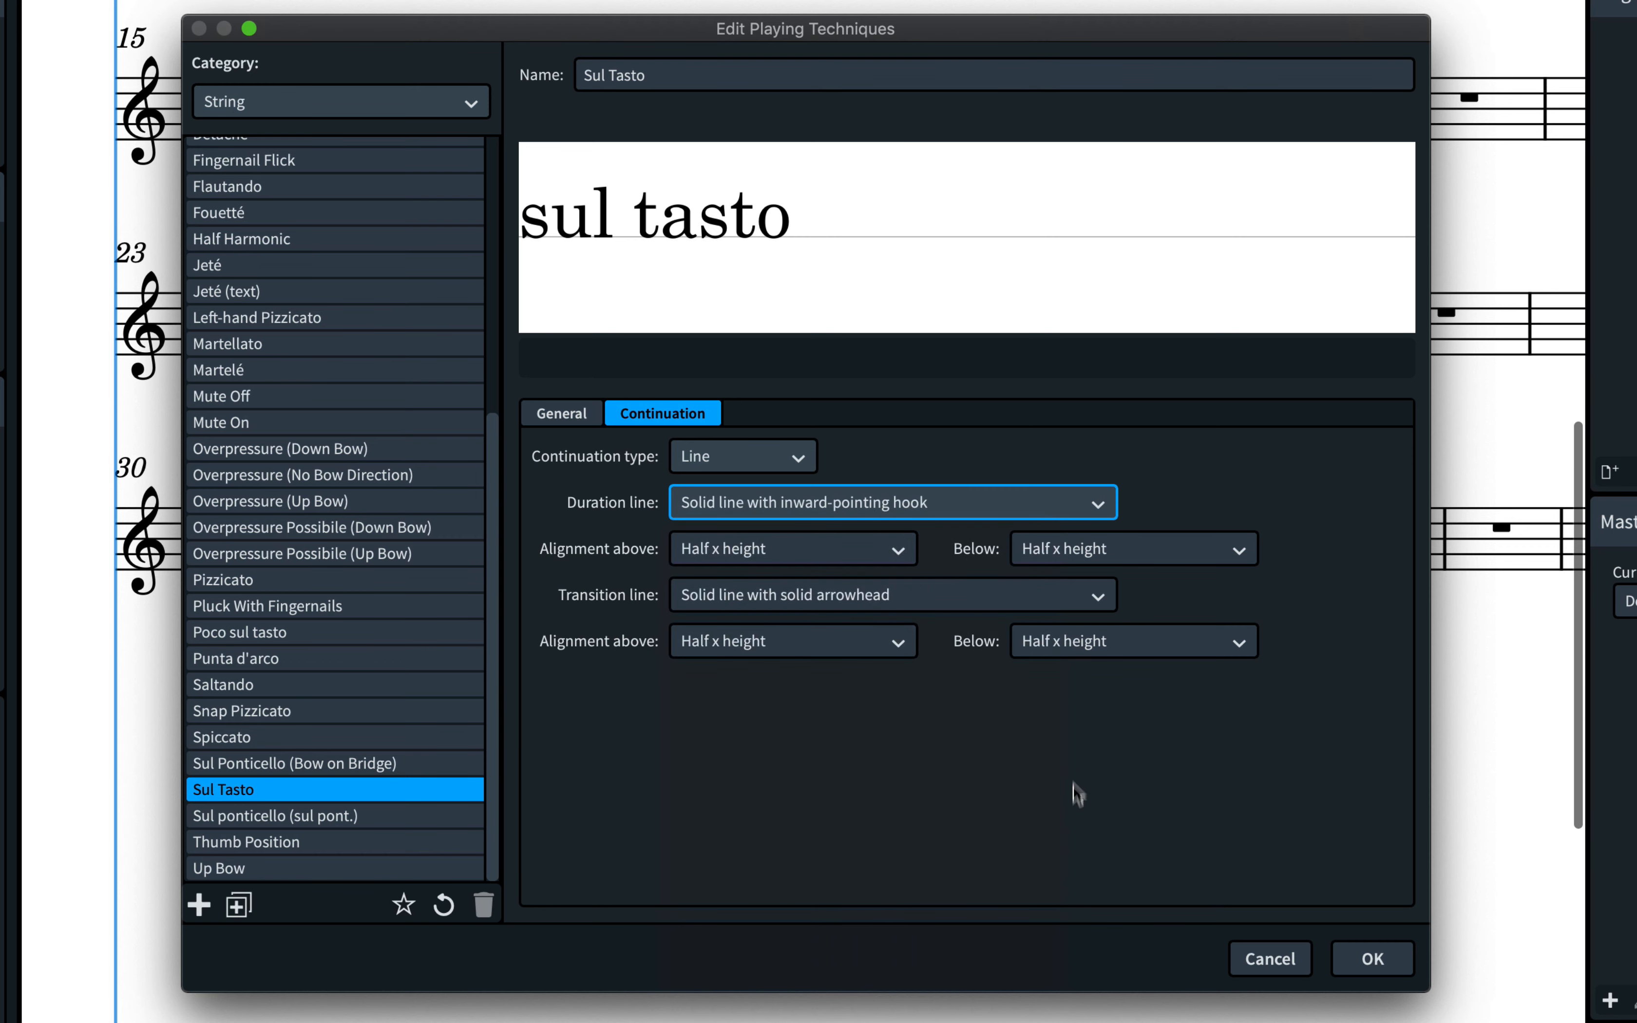
click(892, 594)
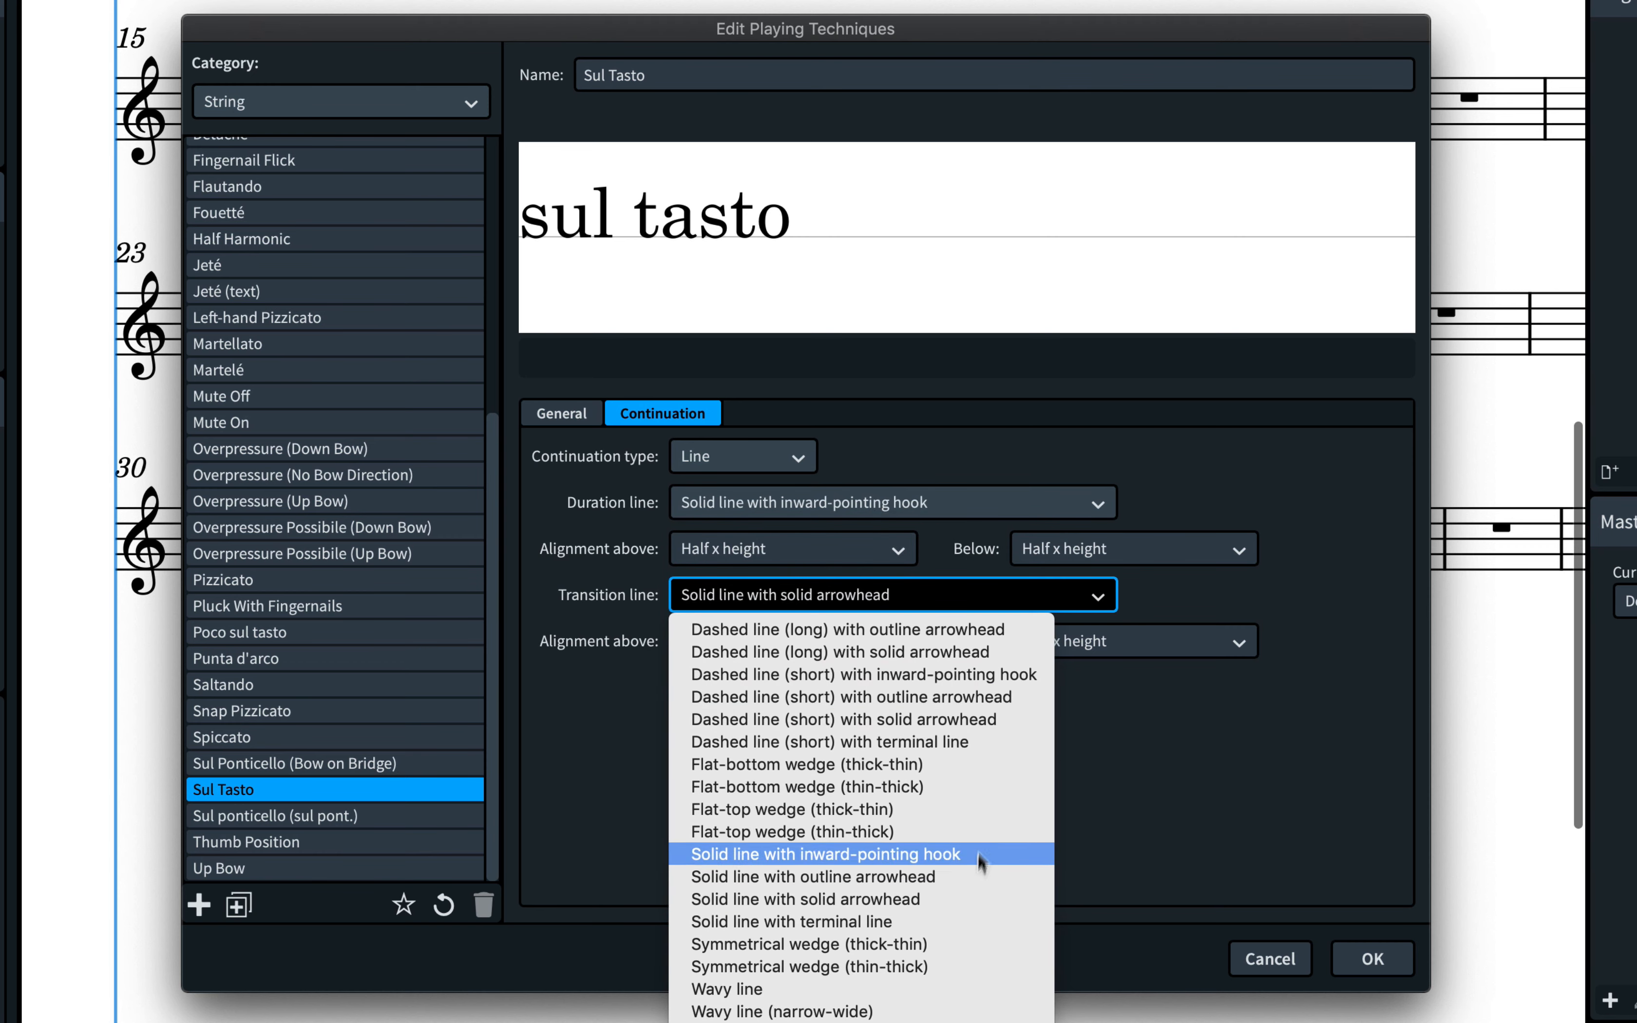
mouse_move(1113, 774)
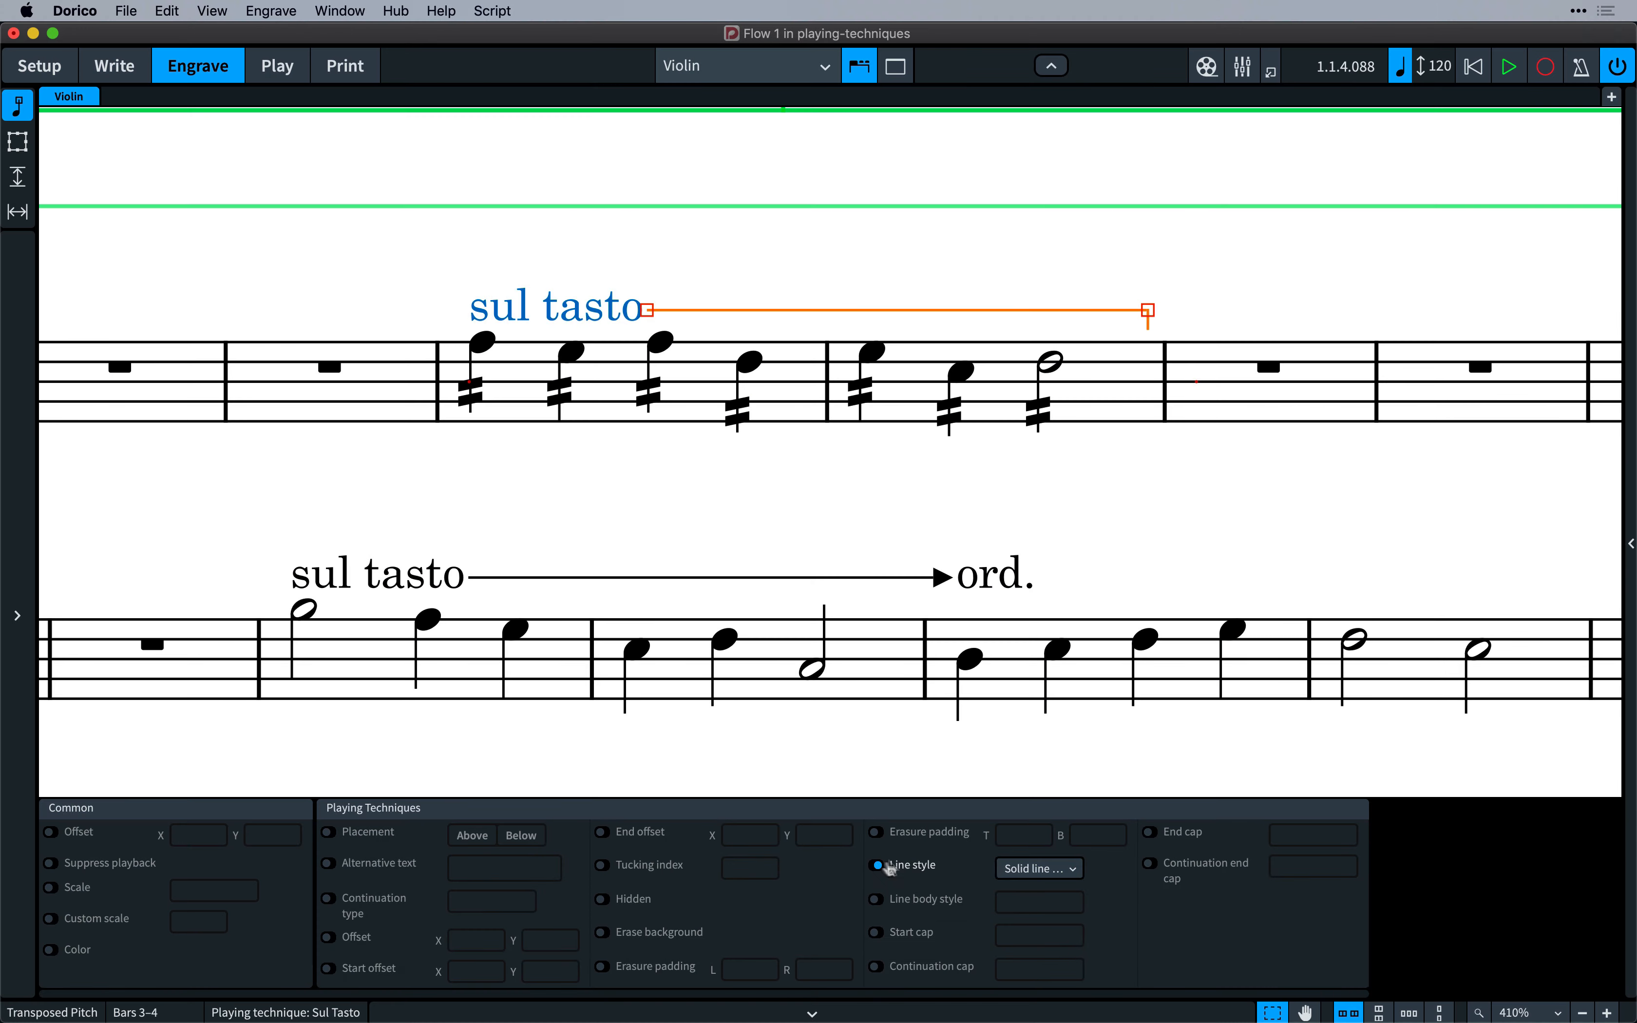
Set the first sul tasto line style to Wavy line and reposition the ord. arrow end
click(1038, 867)
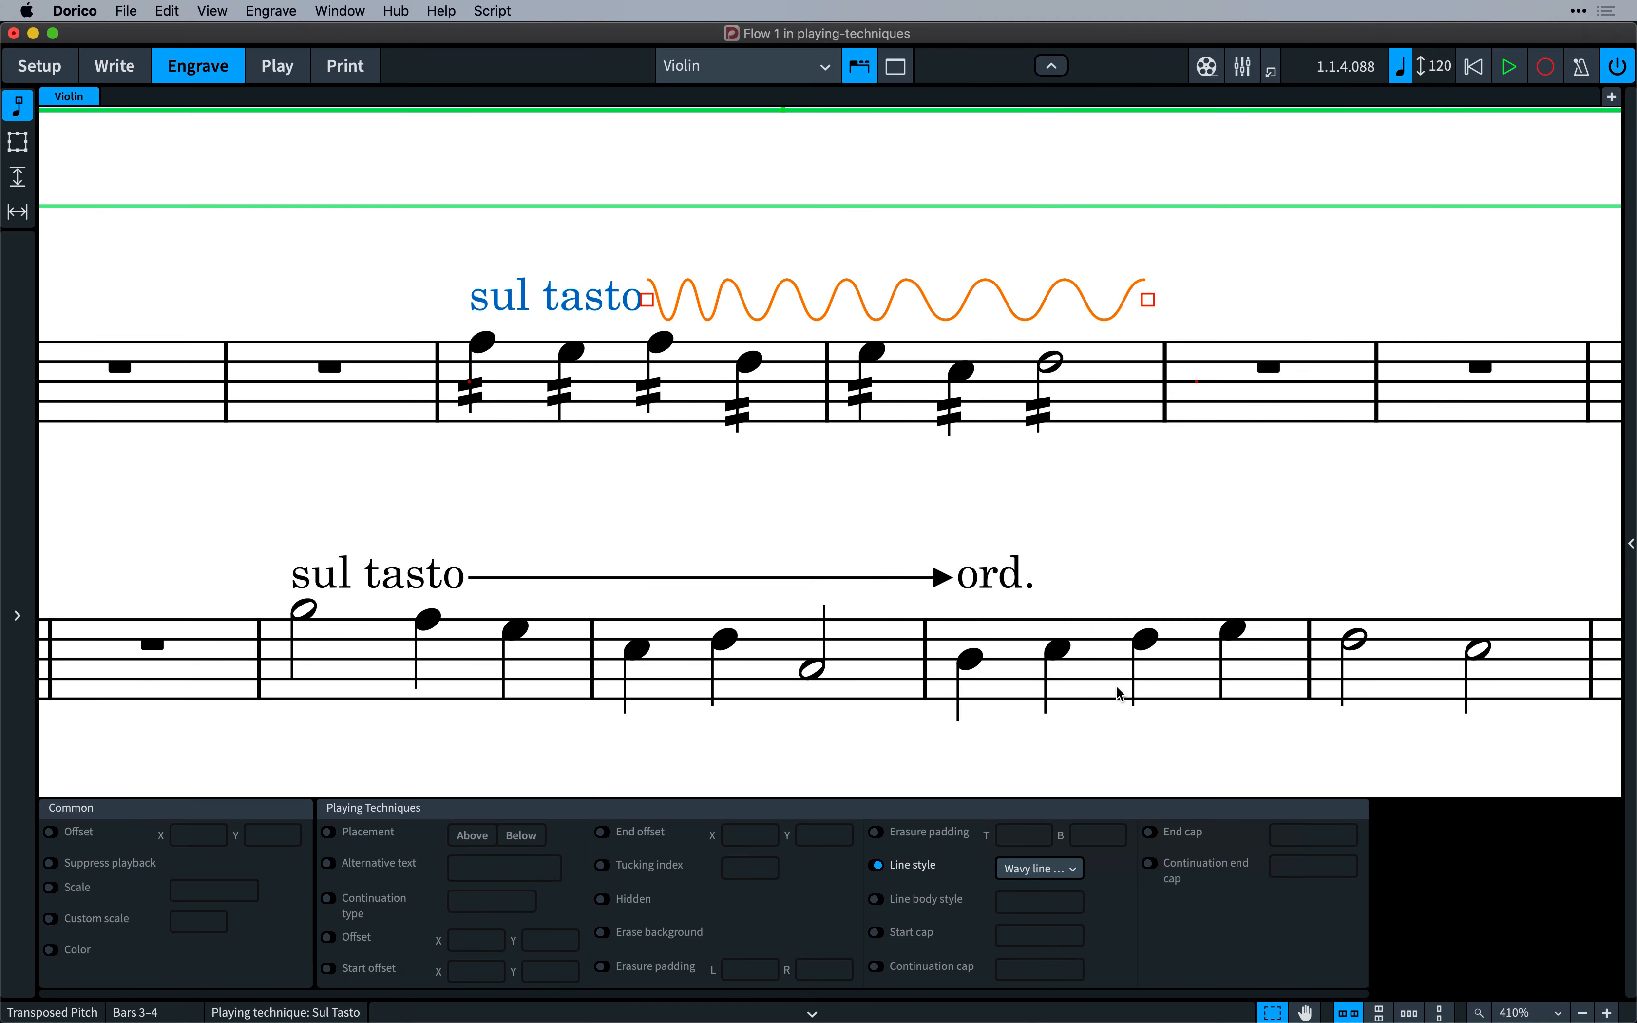
mouse_move(998, 584)
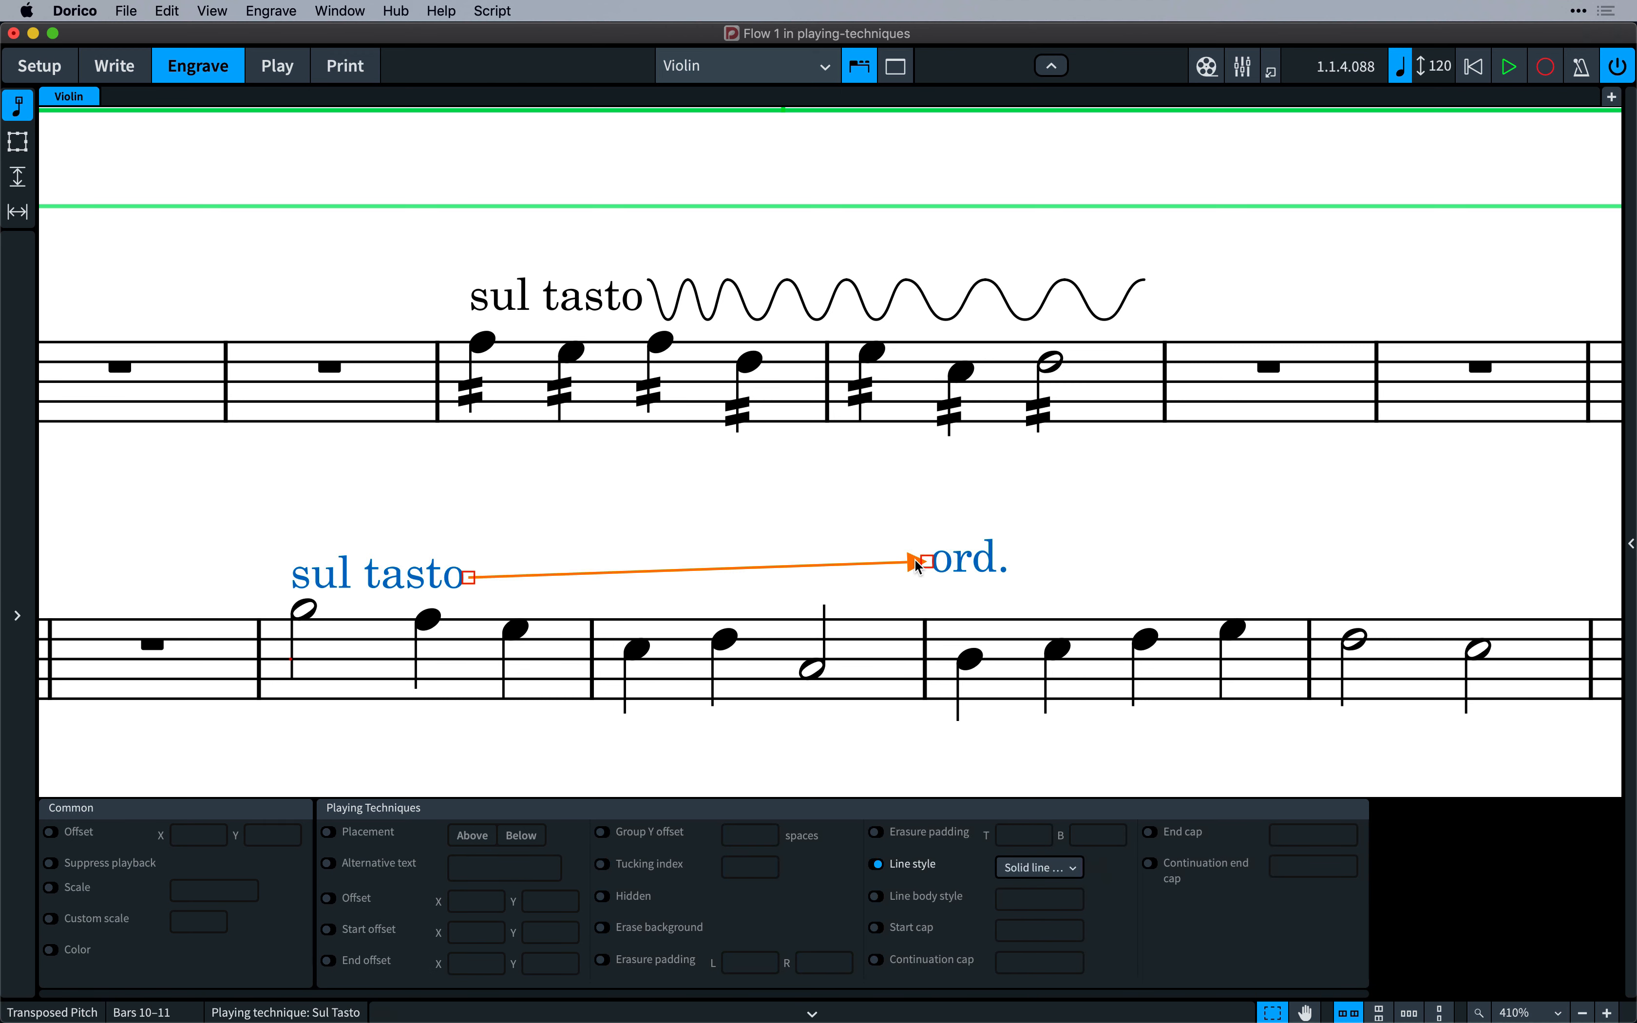
drag(914, 561, 981, 602)
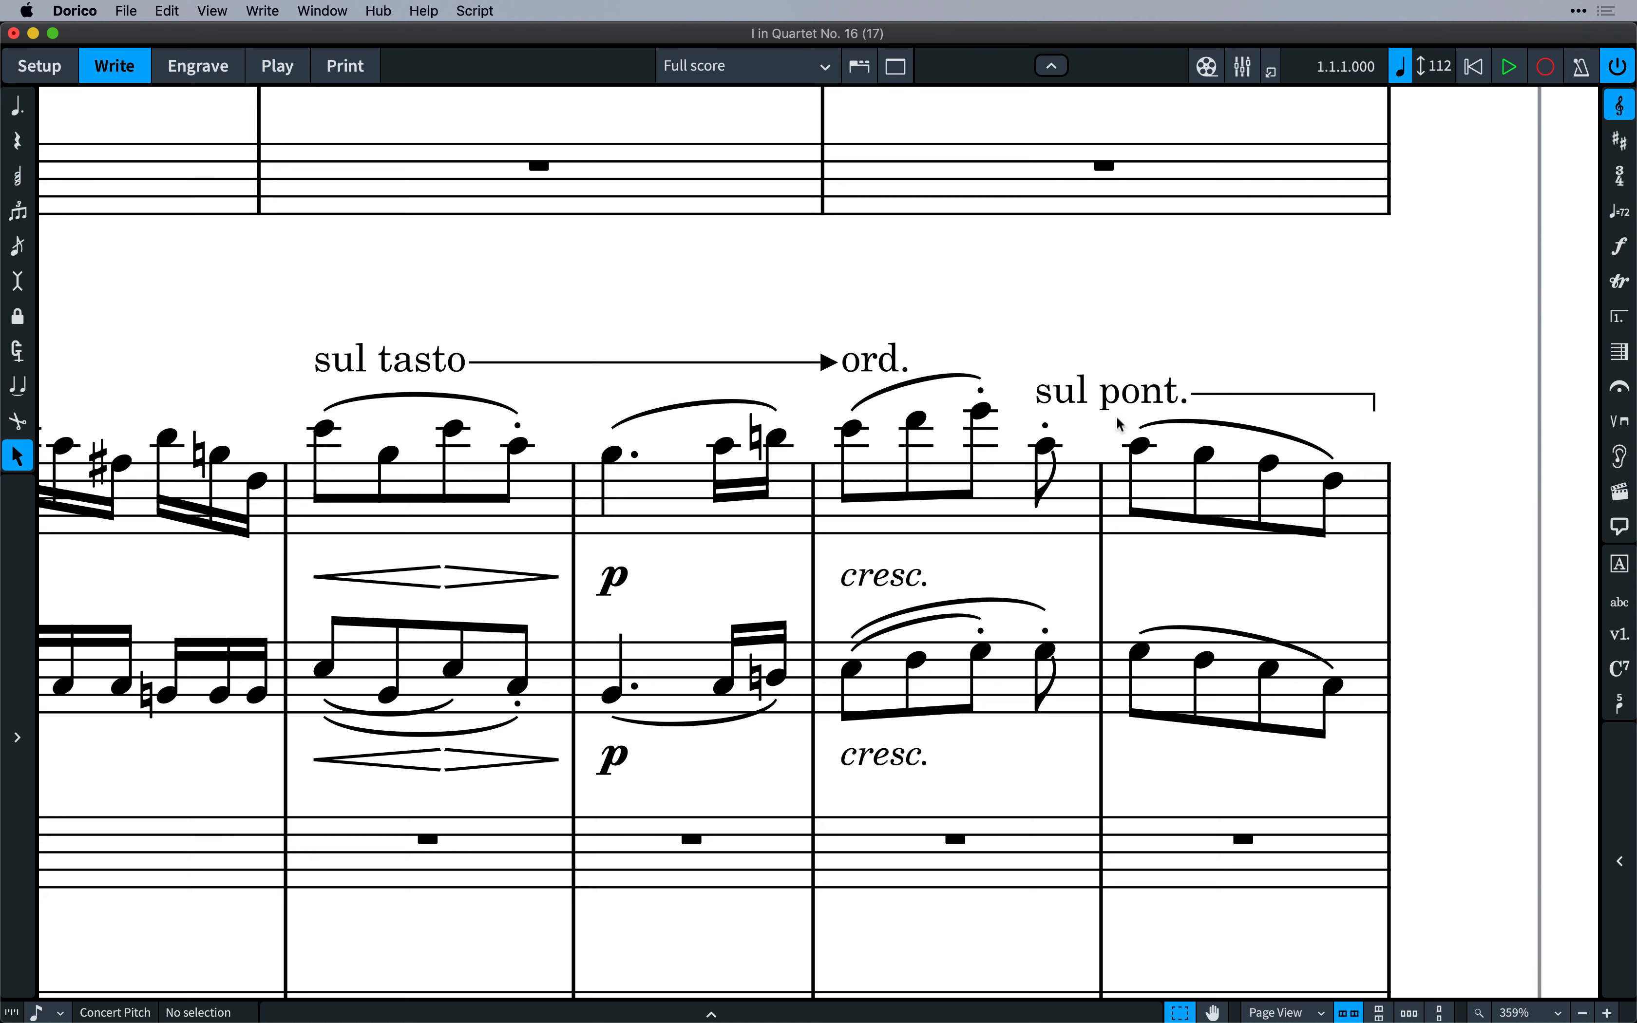
click(1110, 393)
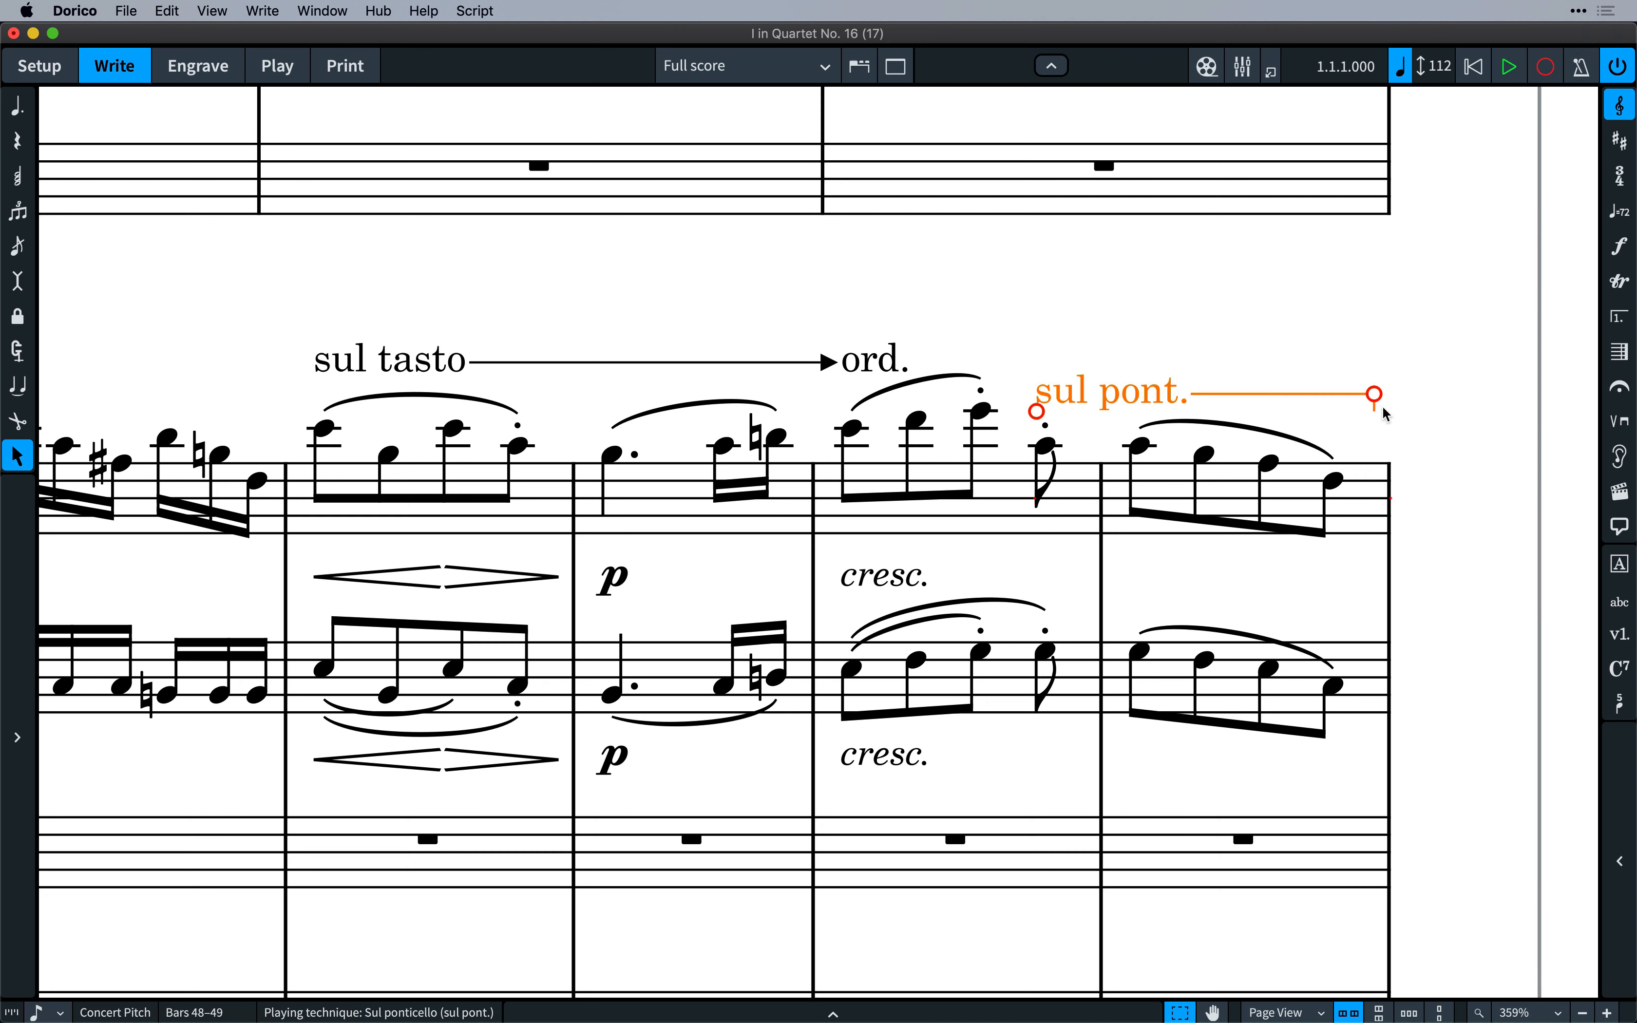
click(1388, 438)
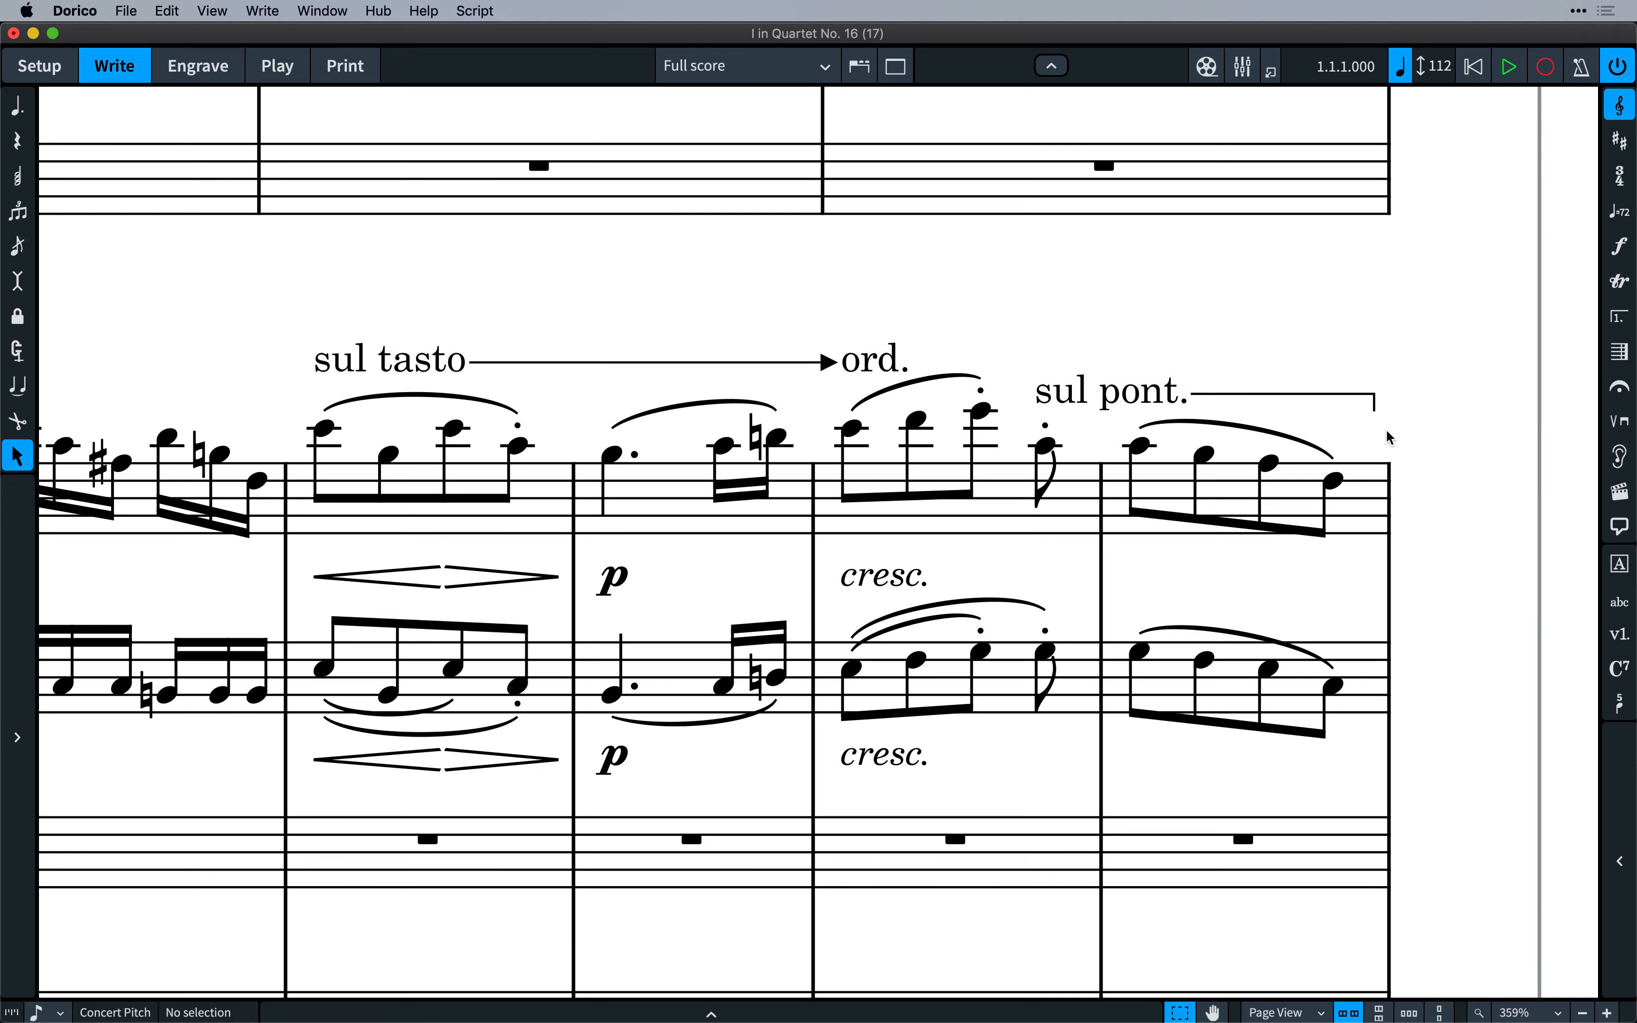